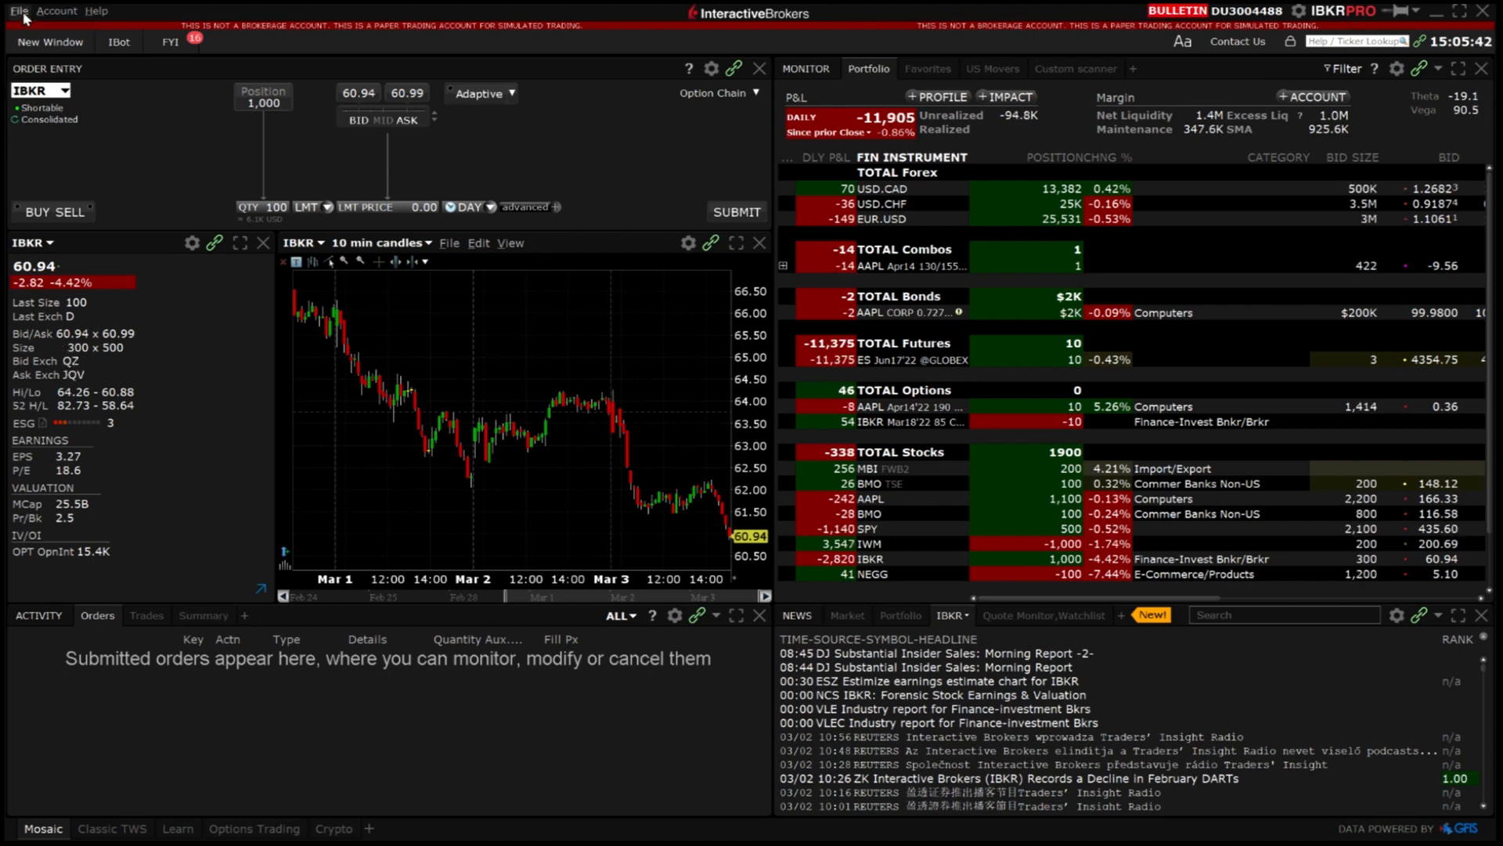
# - Open Global Configuration from the File menu
pyautogui.click(17, 11)
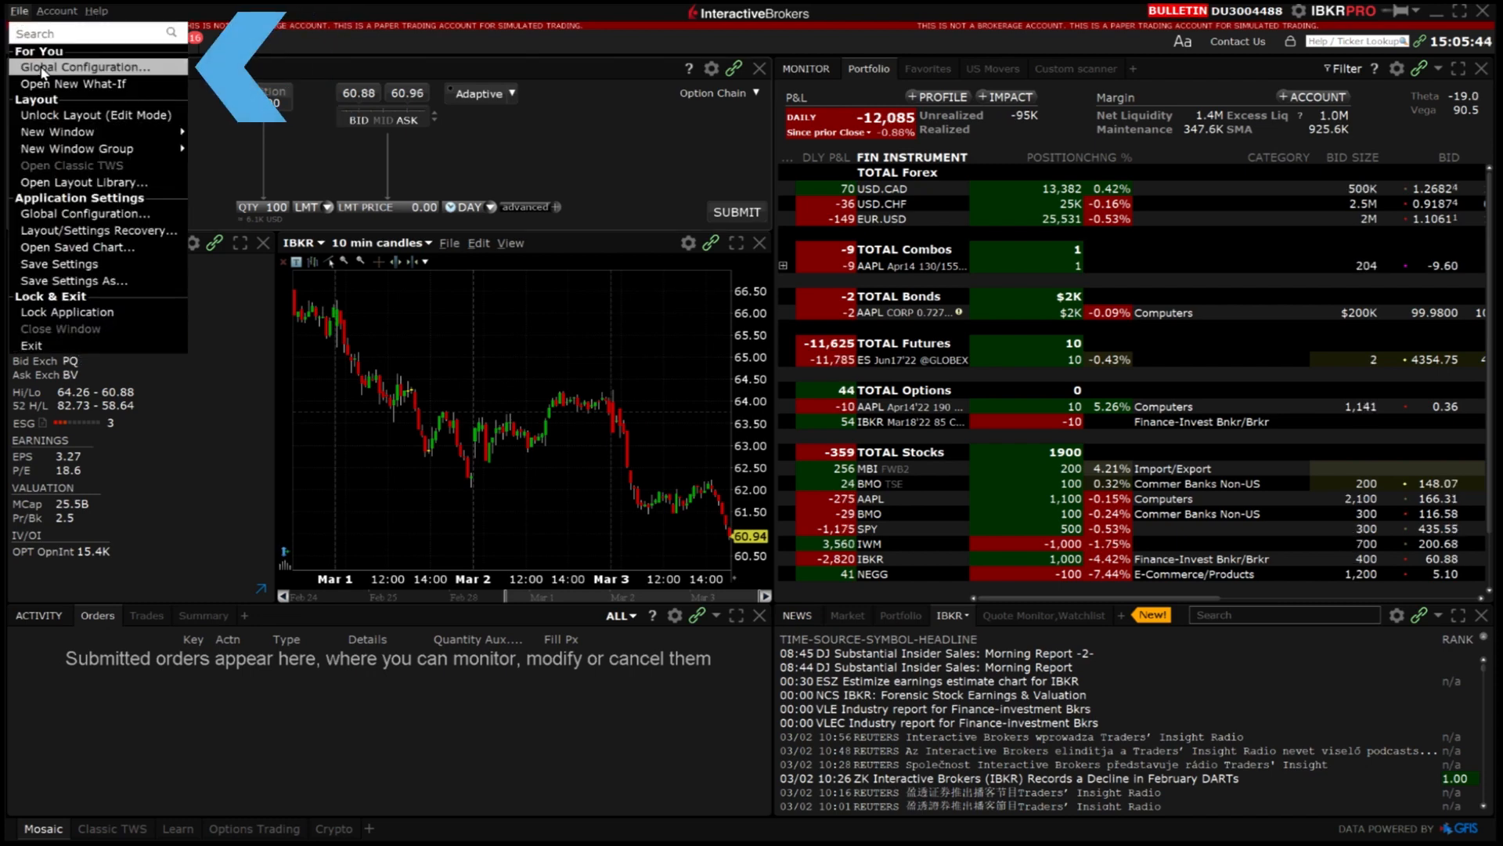
pyautogui.click(82, 66)
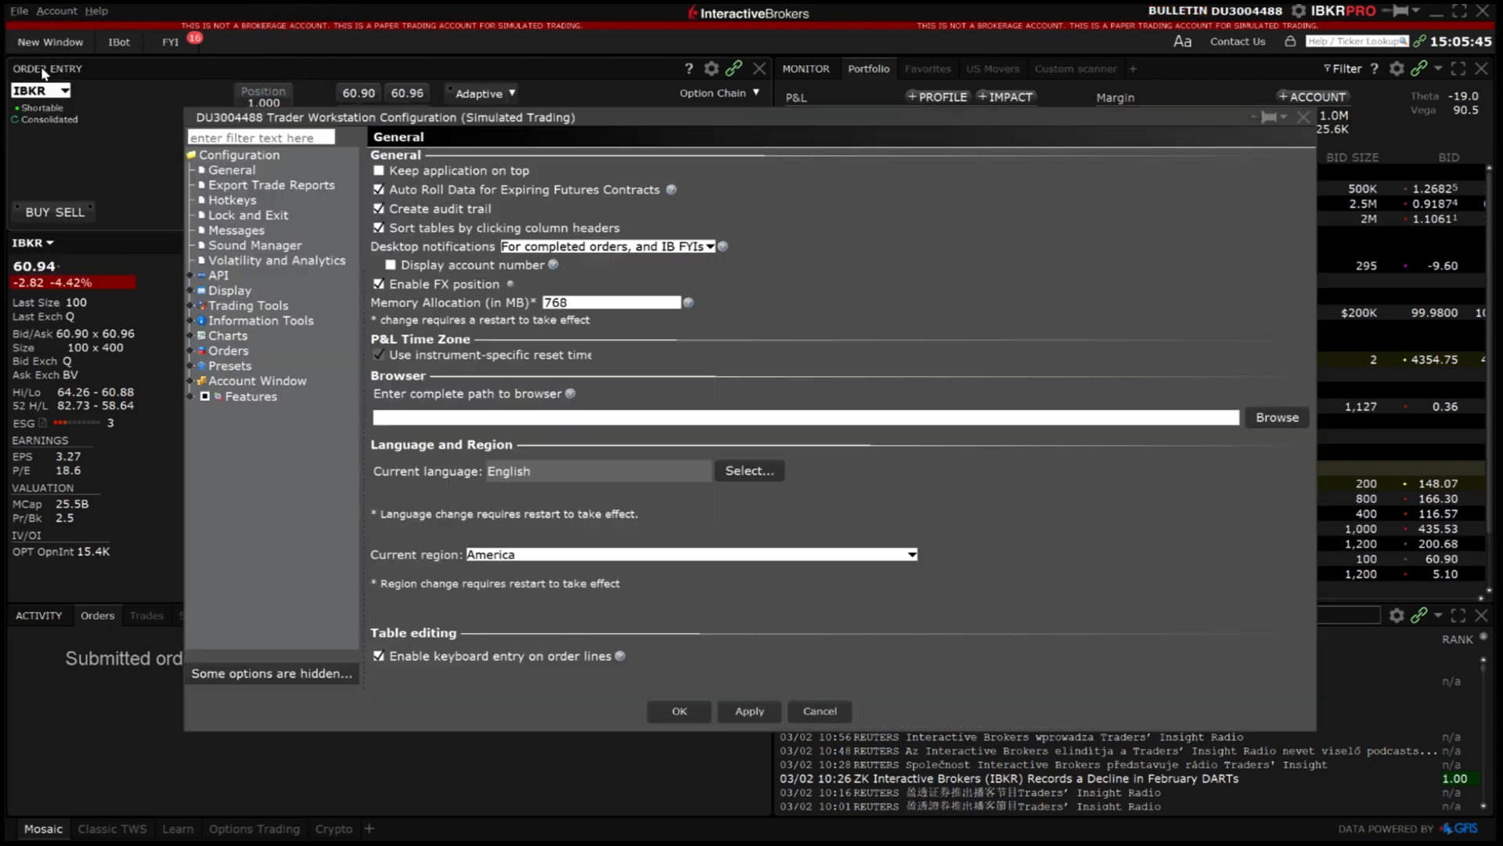
# - Select the Close Portion of Positions action on the Hotkeys page with hidden actions shown
pyautogui.click(232, 199)
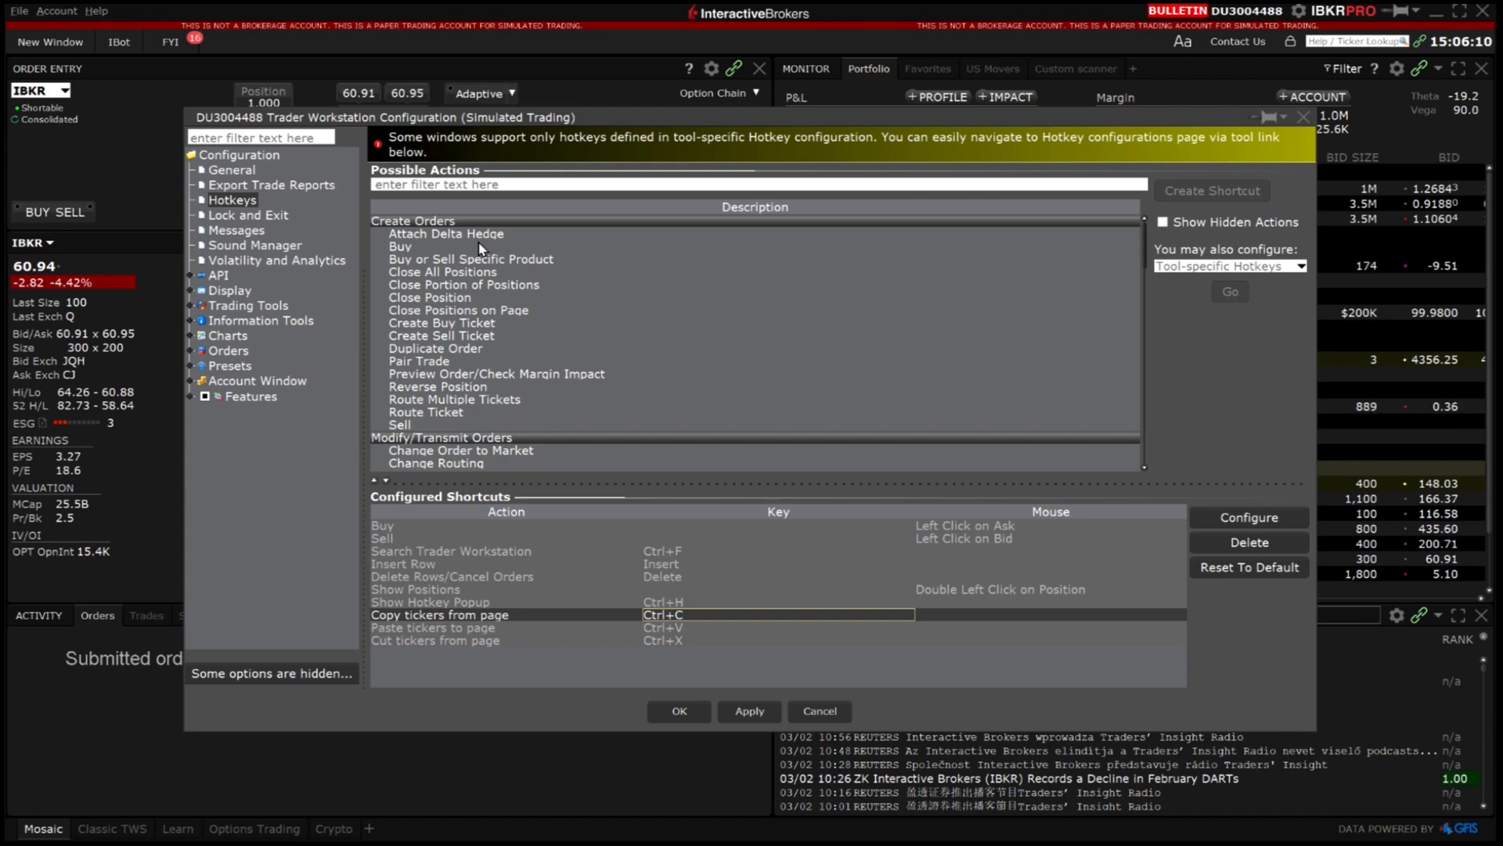
pyautogui.moveTo(621, 247)
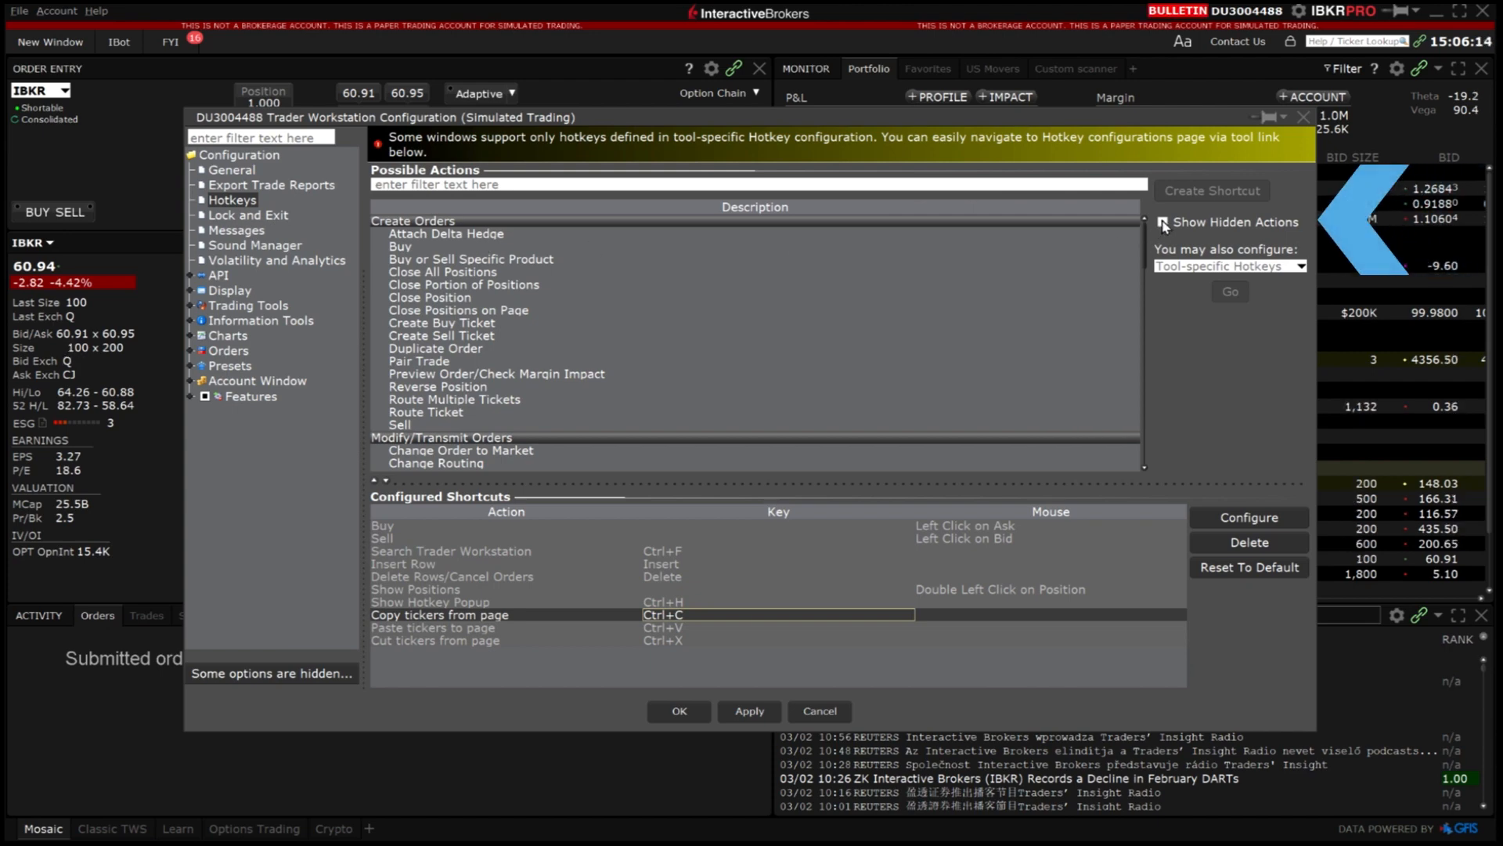
pyautogui.click(1161, 221)
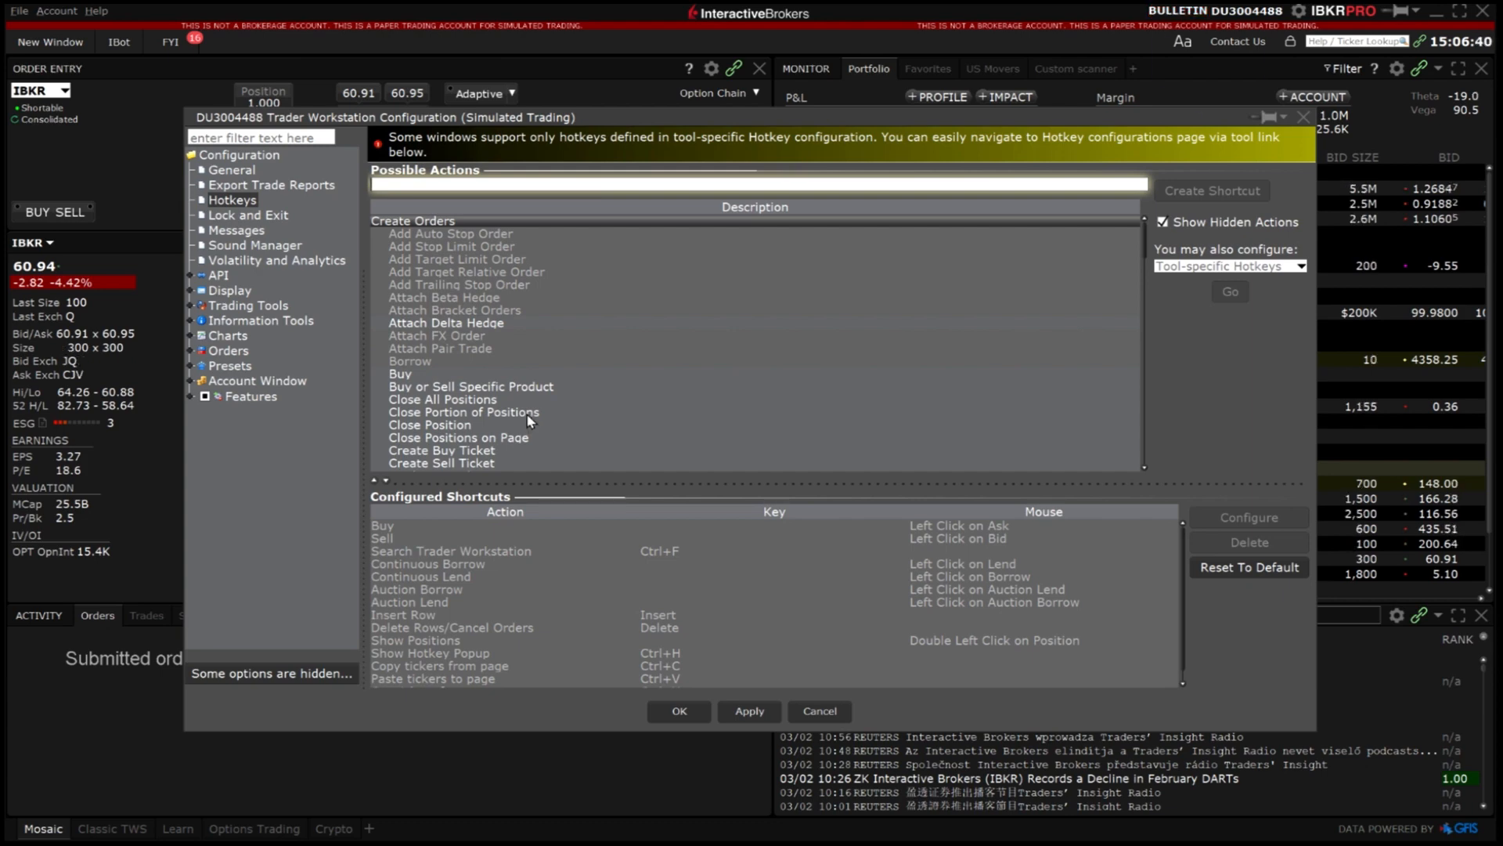
pyautogui.click(464, 412)
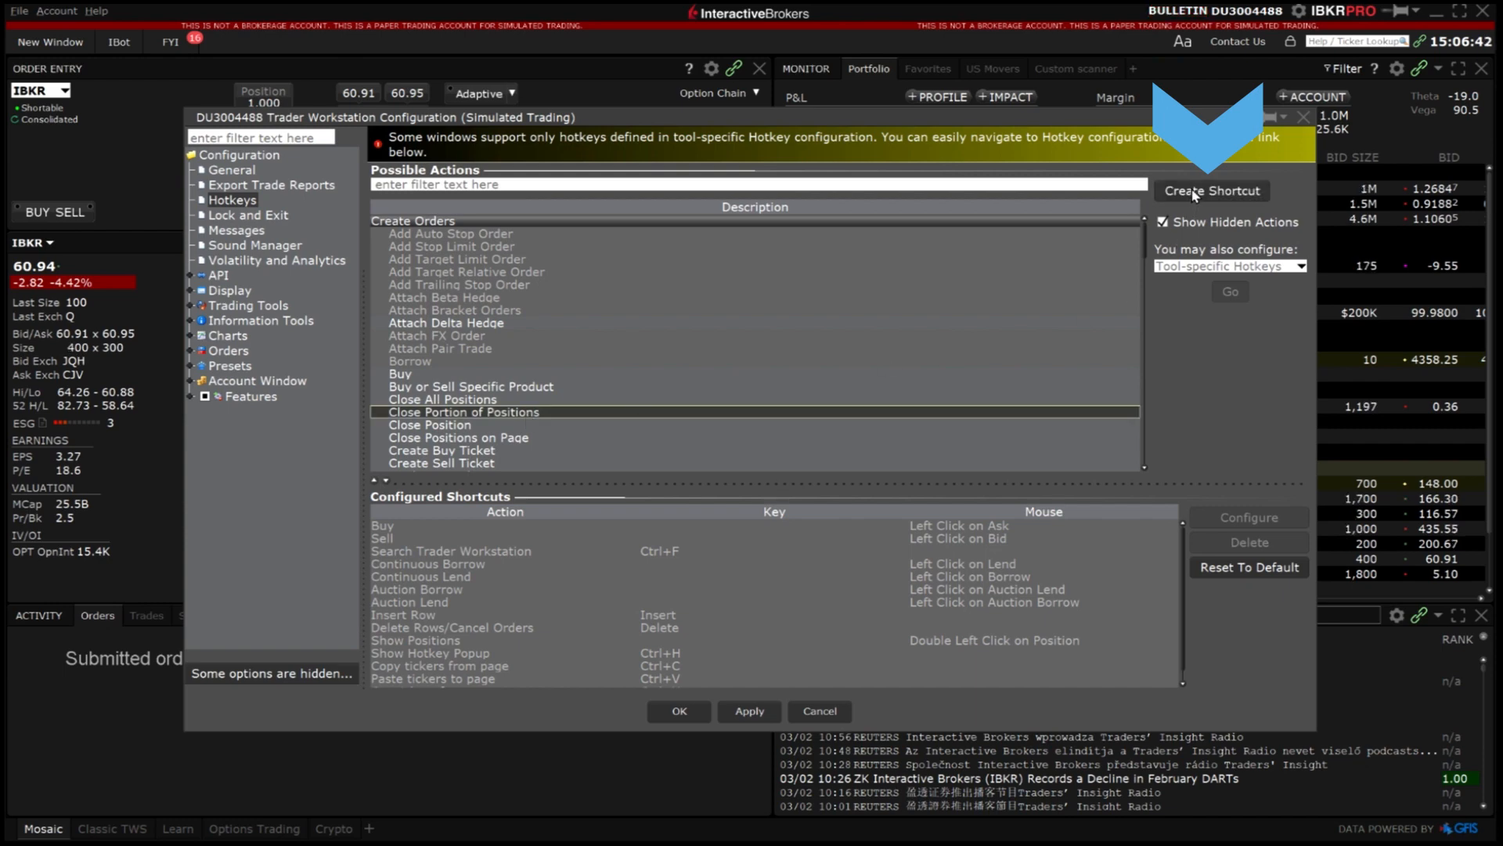
# - Create a shortcut for the action and record Shift+C, with percent 50
pyautogui.click(1211, 191)
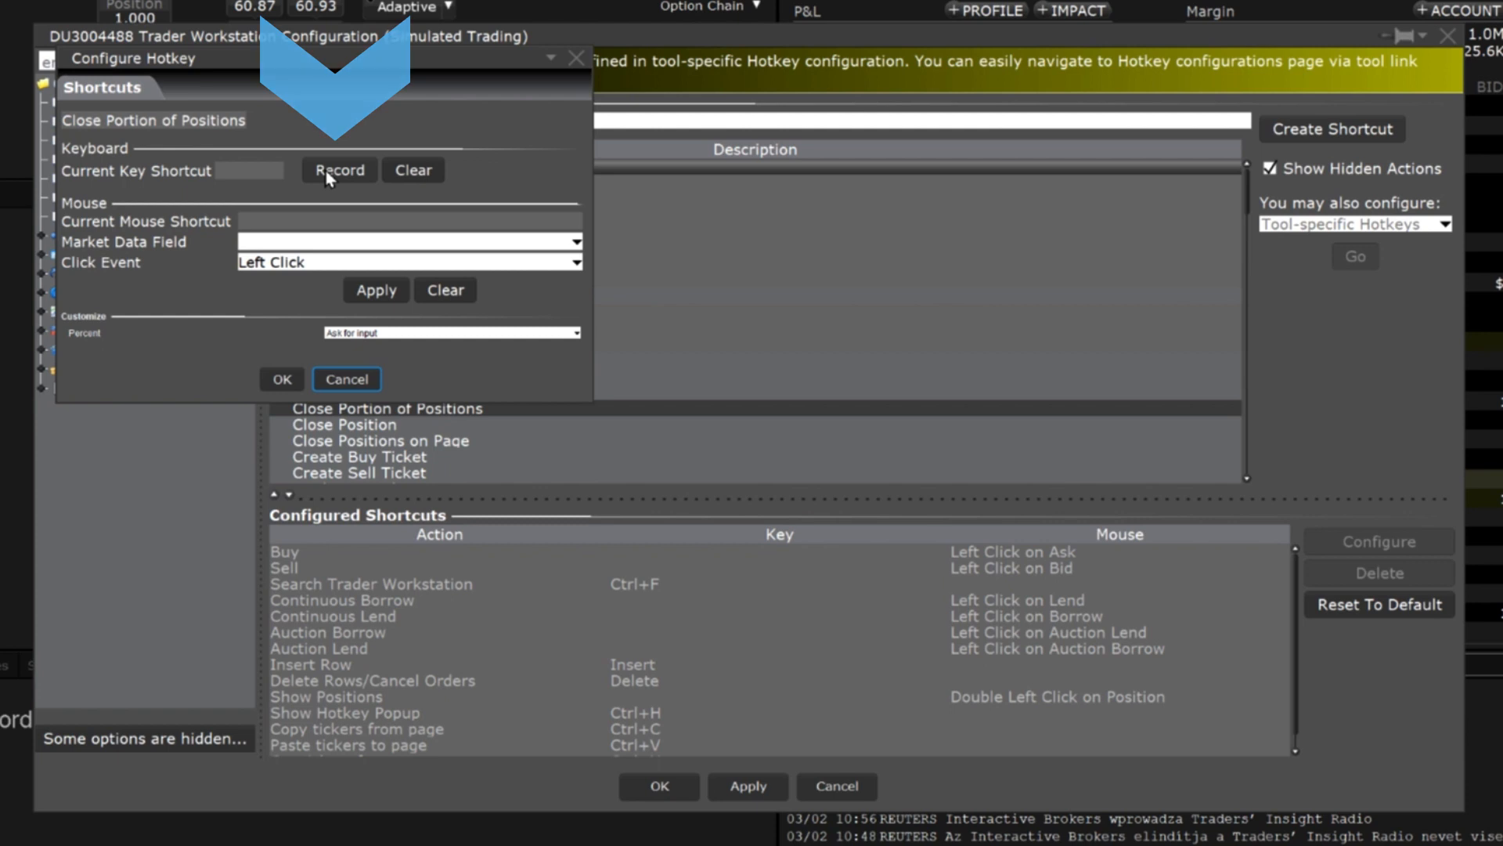
pyautogui.click(338, 169)
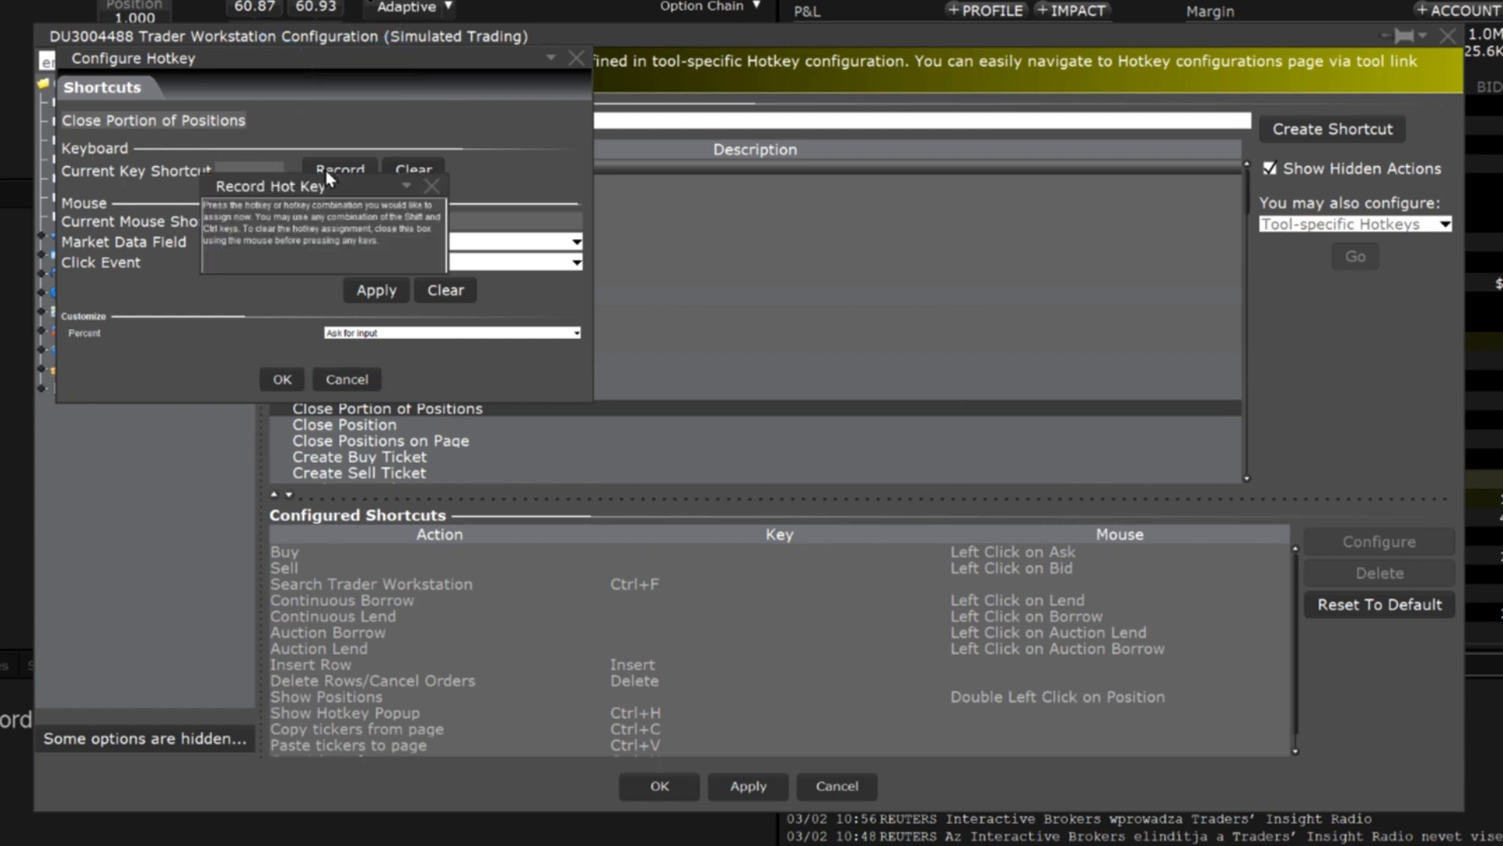
pyautogui.press('shift+c')
pyautogui.write('50')
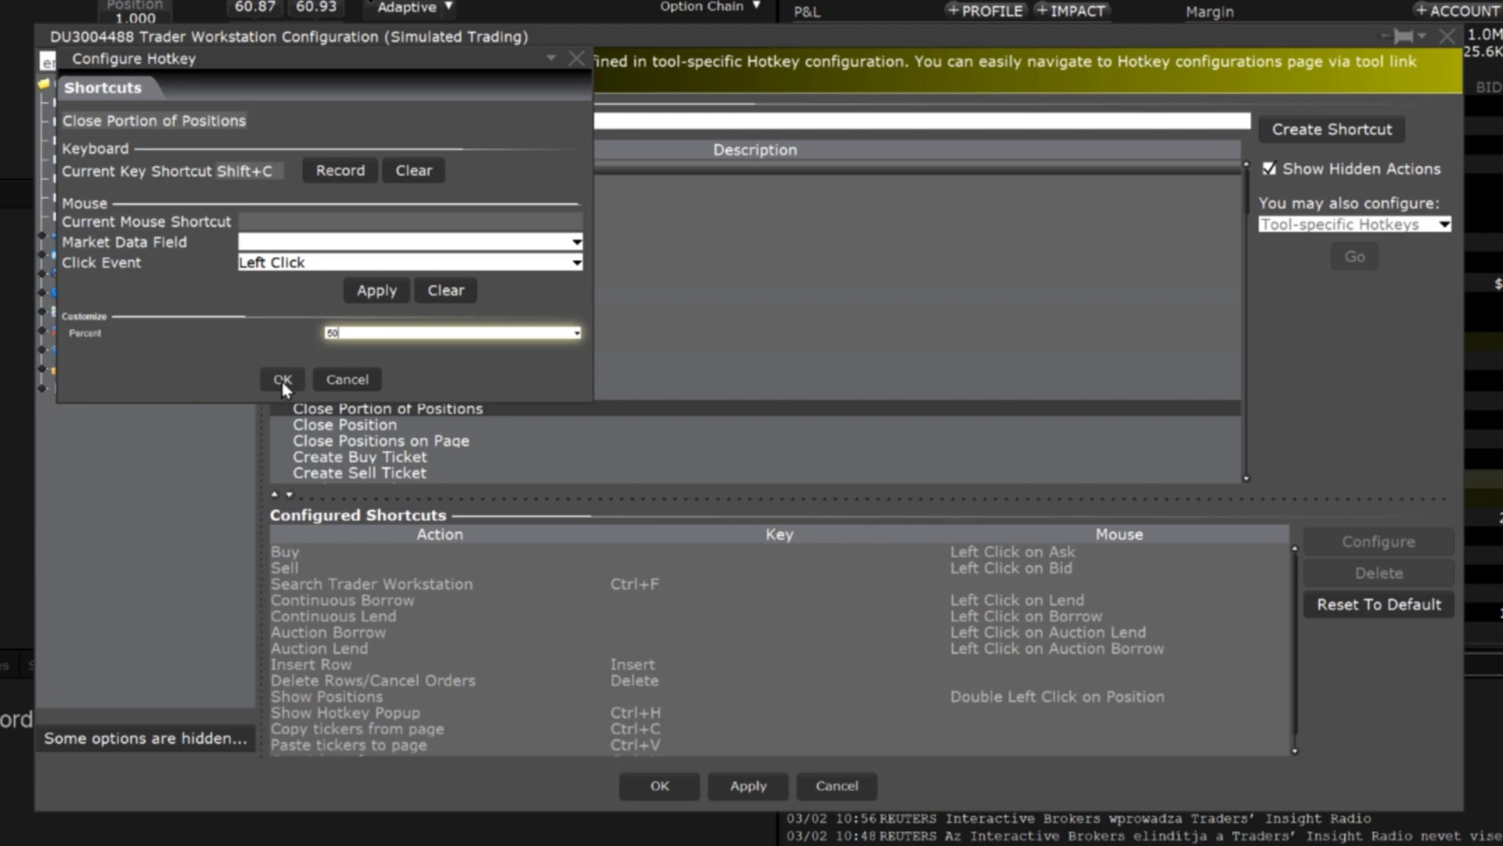
# - Confirm the Shift+C shortcut and save the Global Configuration
pyautogui.click(280, 379)
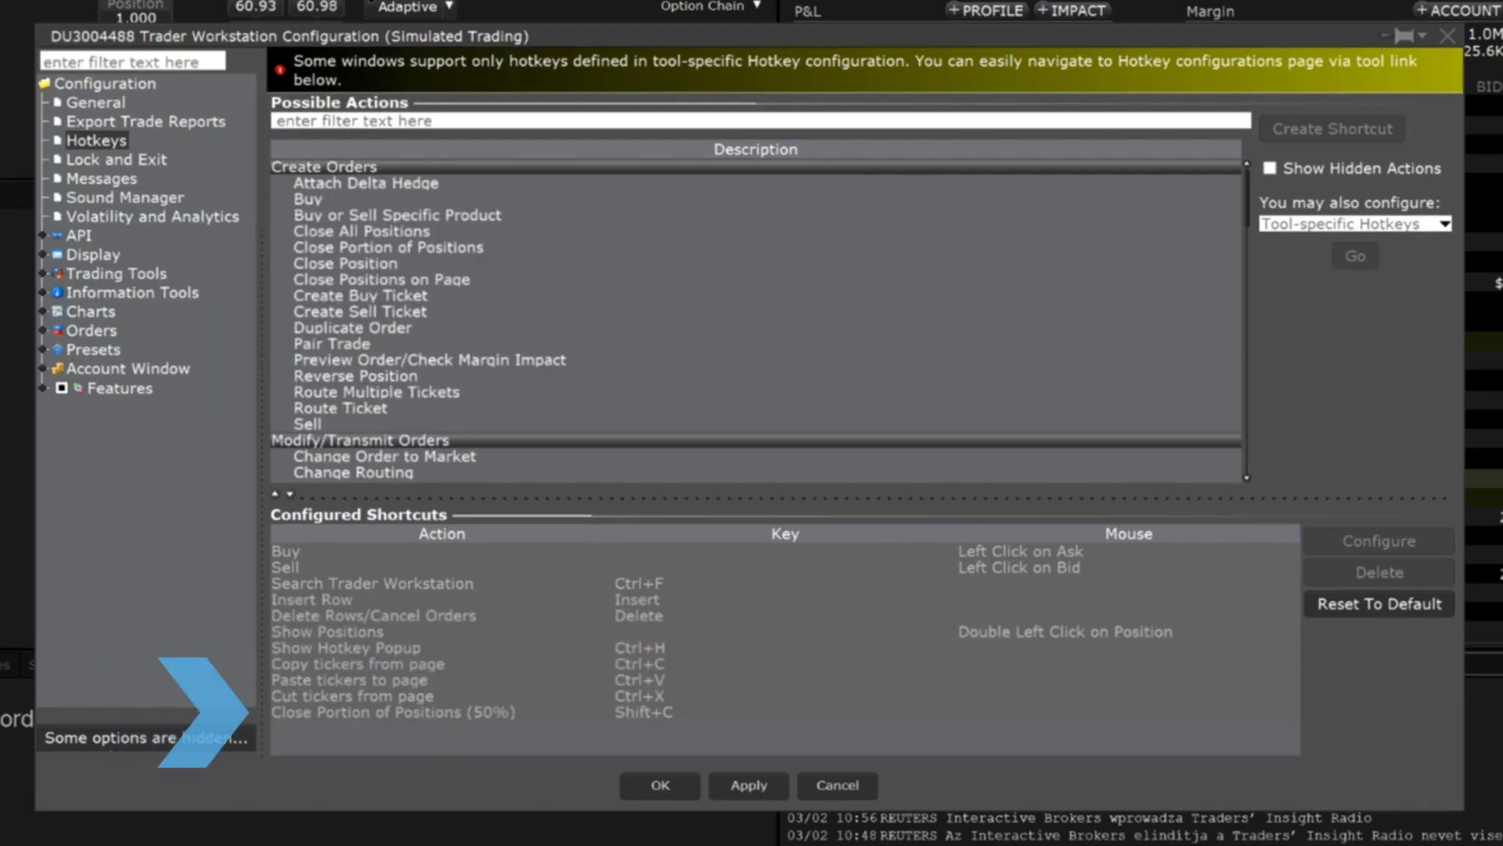
pyautogui.moveTo(443, 770)
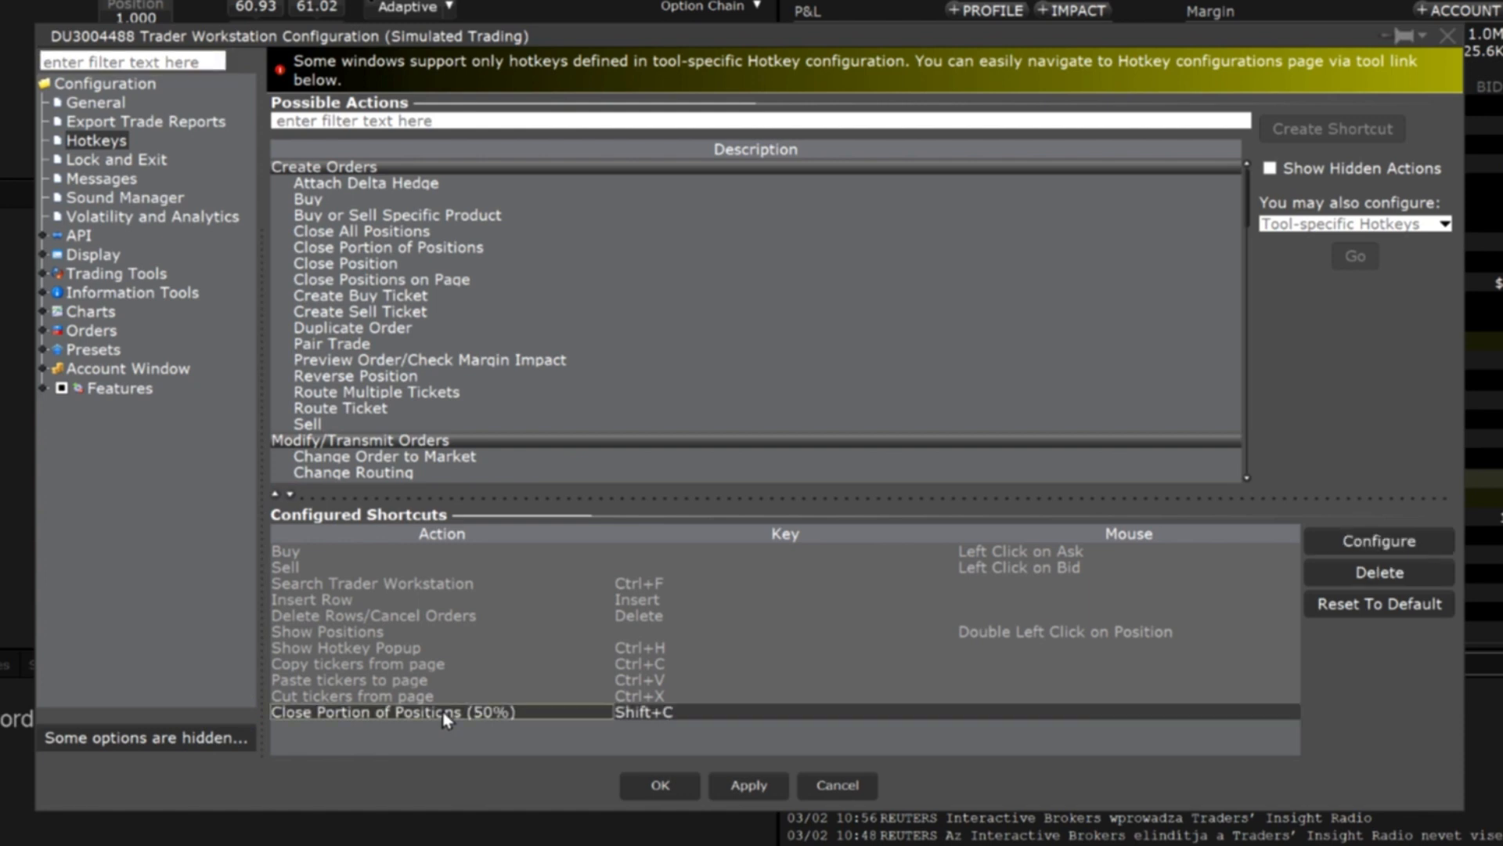
pyautogui.moveTo(531, 749)
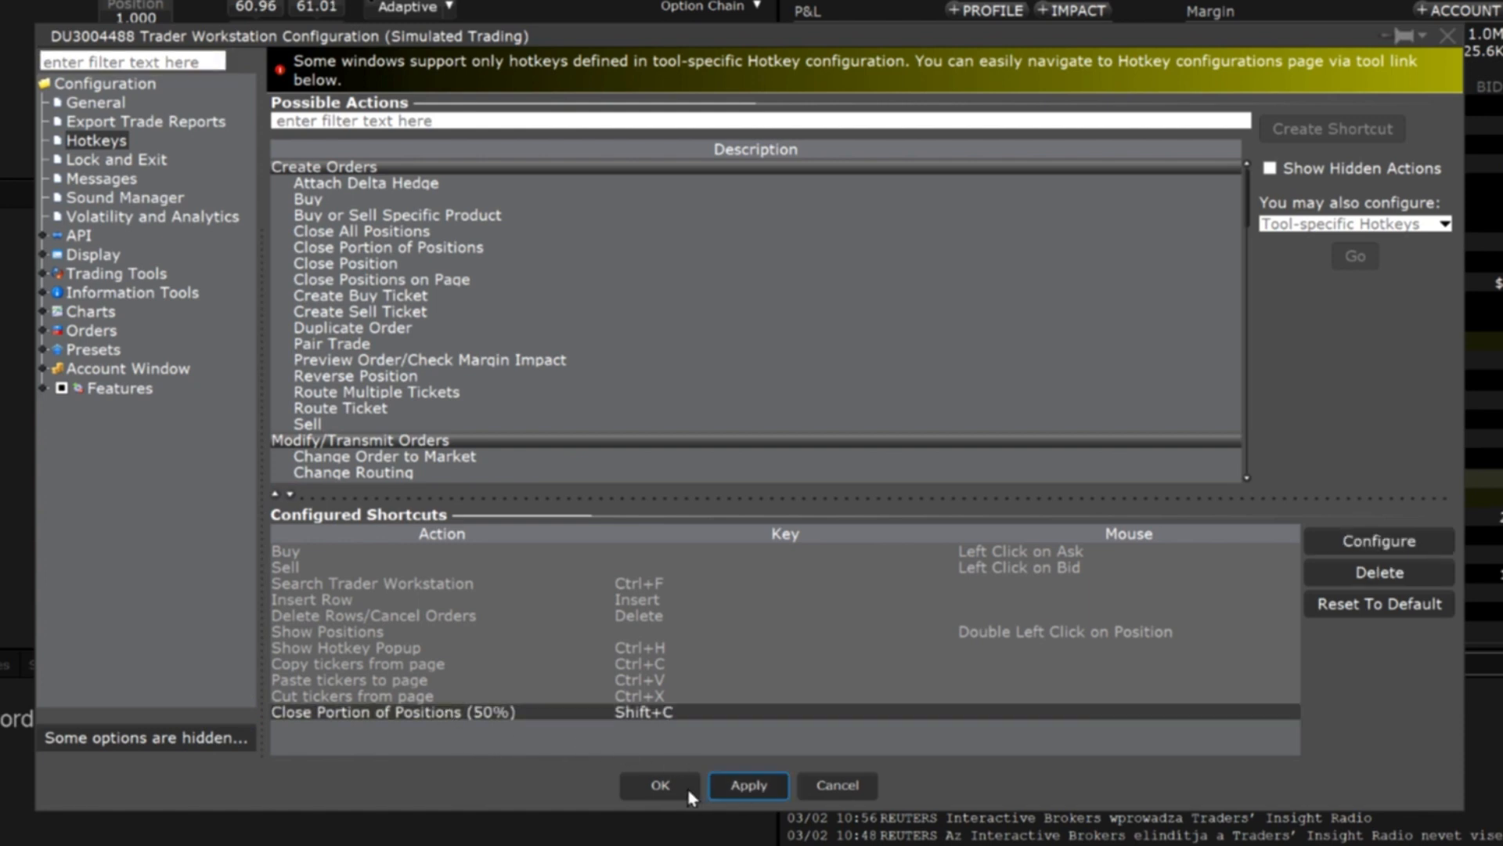
pyautogui.click(658, 785)
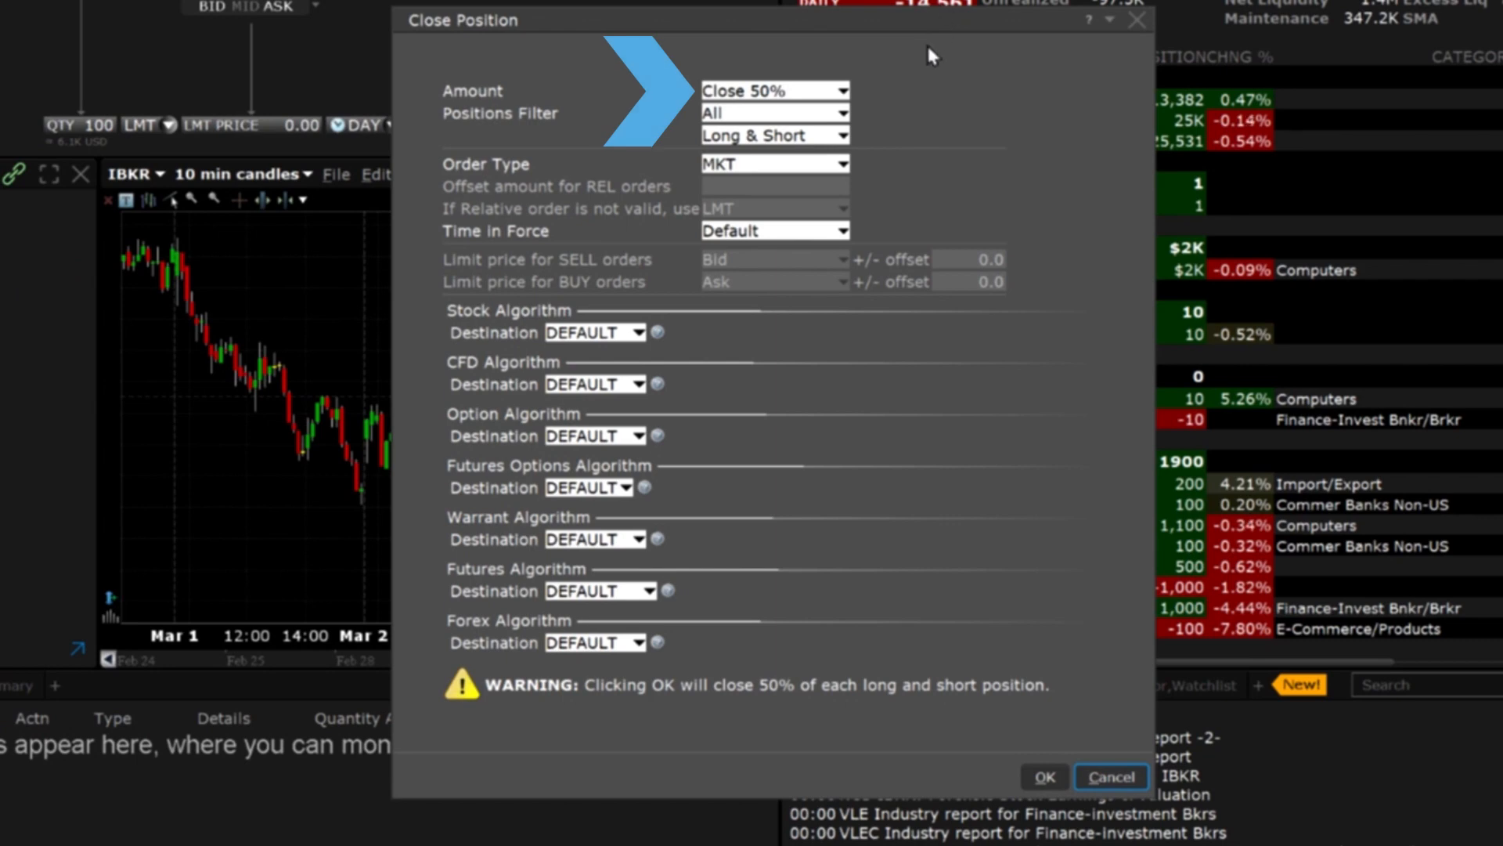
pyautogui.moveTo(921, 108)
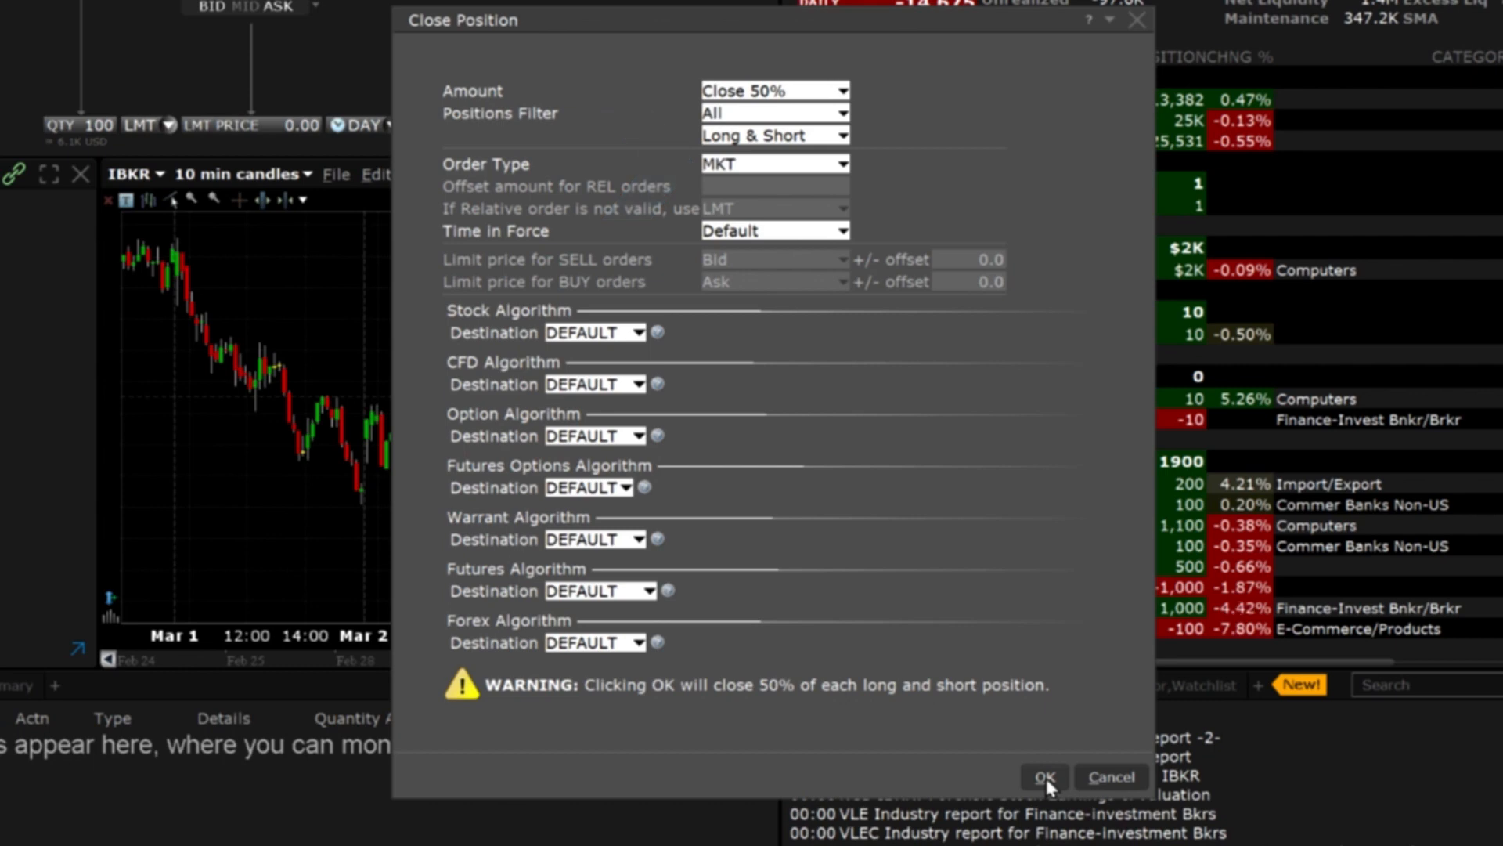
# - Submit the Close Position dialog closing 50% of all positions at MKT
pyautogui.click(1043, 776)
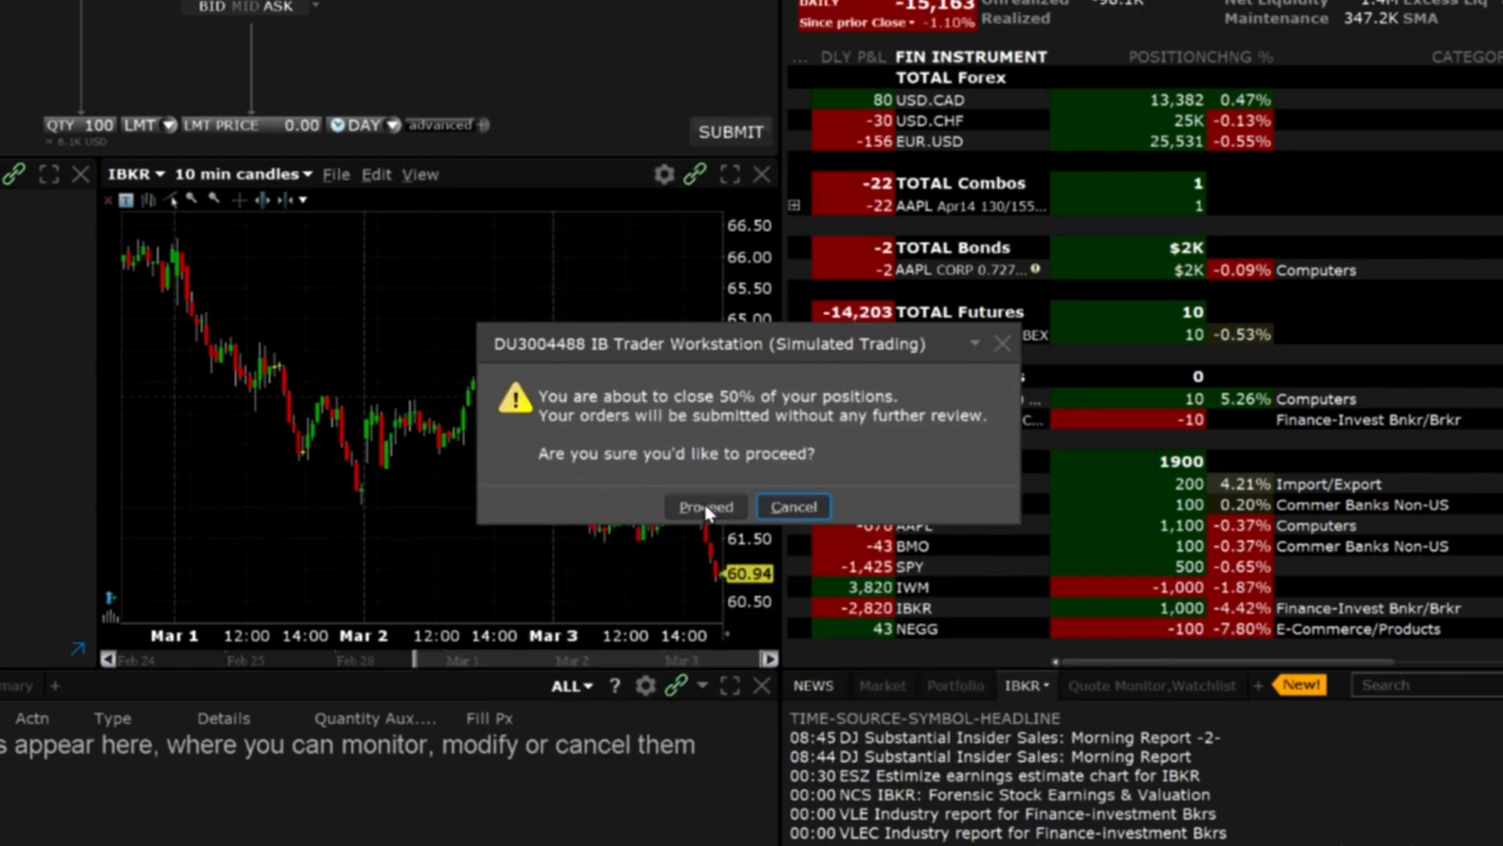
# - Proceed with closing half the positions and accept the precautionary settings warning
pyautogui.click(706, 506)
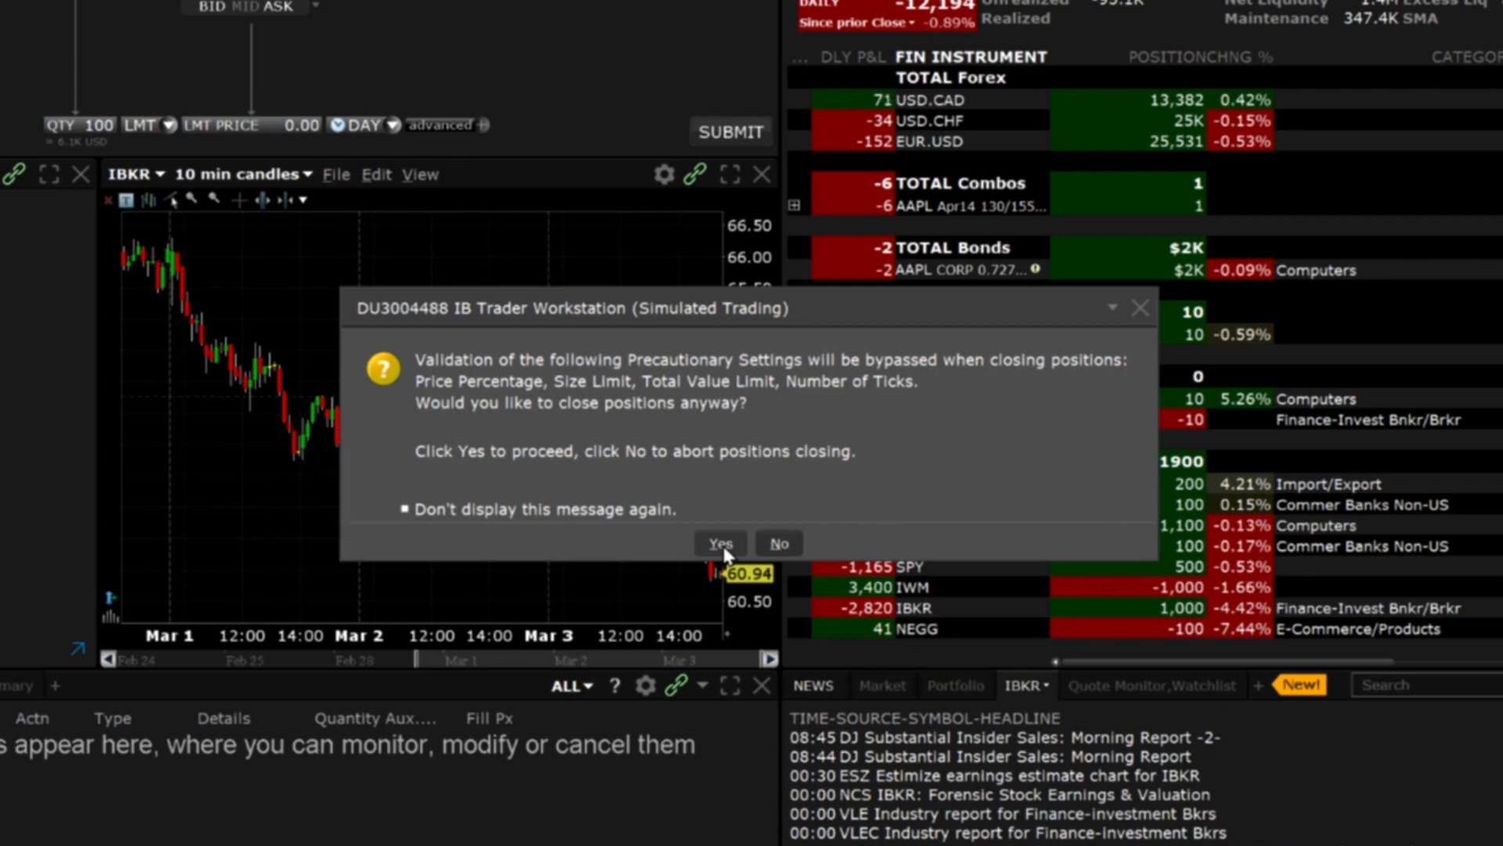
pyautogui.click(719, 544)
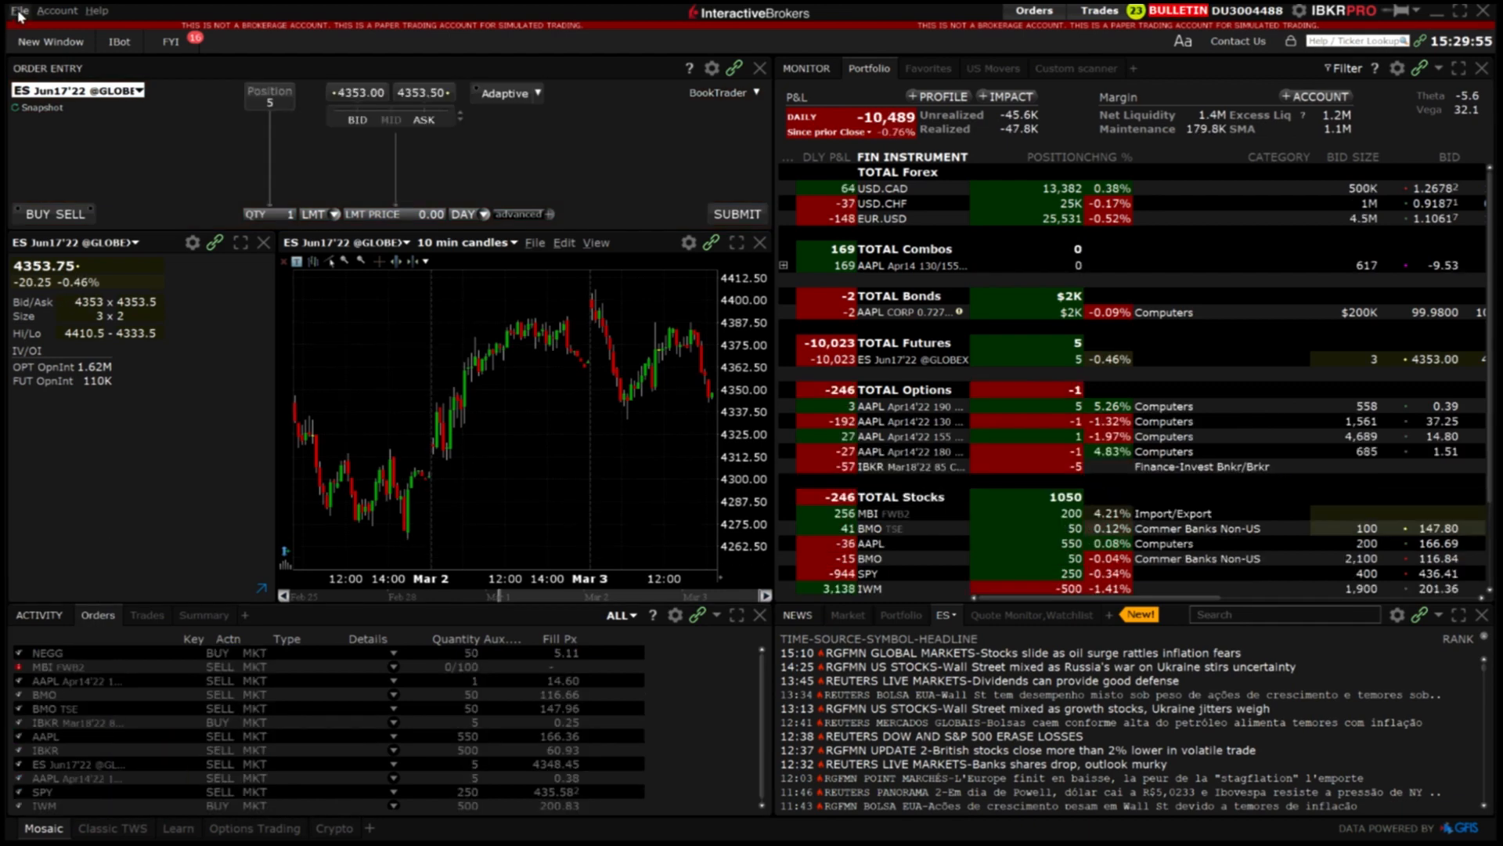
# - Reopen Global Configuration and go to the Market Depth hotkey settings, then locate ChartTrader
pyautogui.click(17, 11)
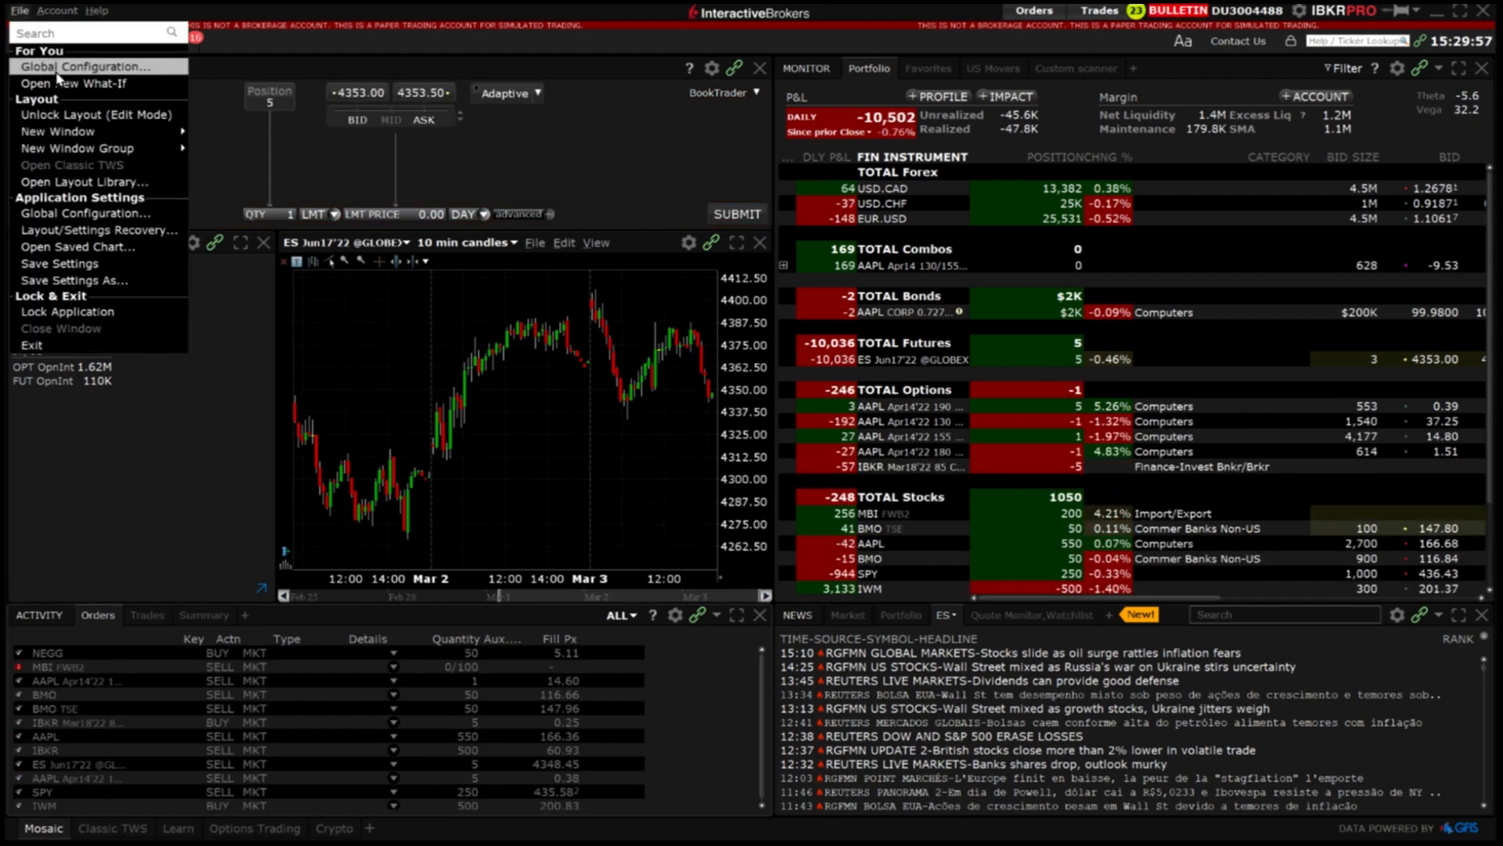
pyautogui.click(88, 65)
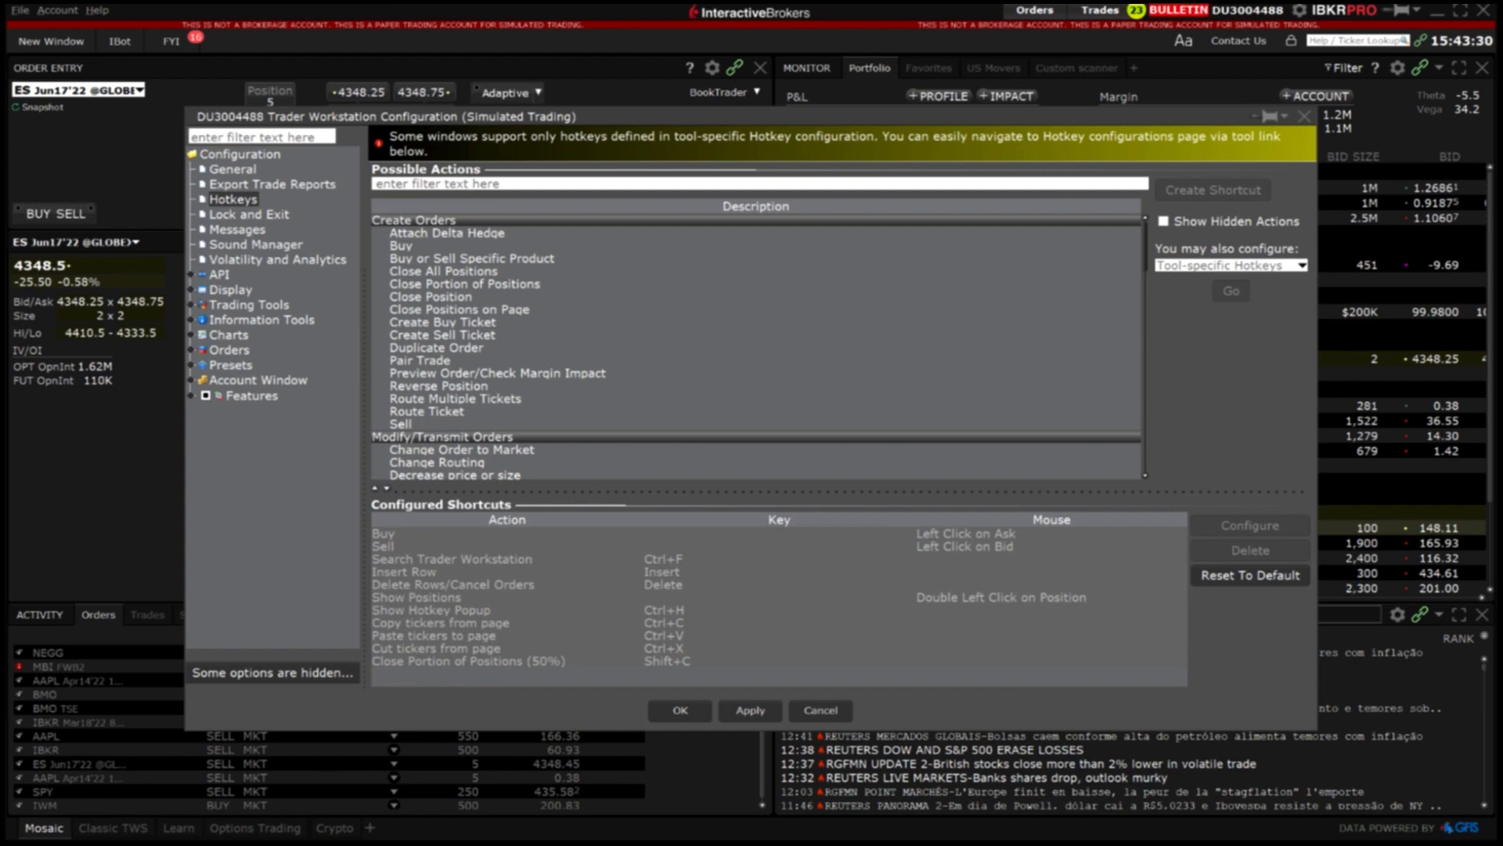
pyautogui.moveTo(1100, 650)
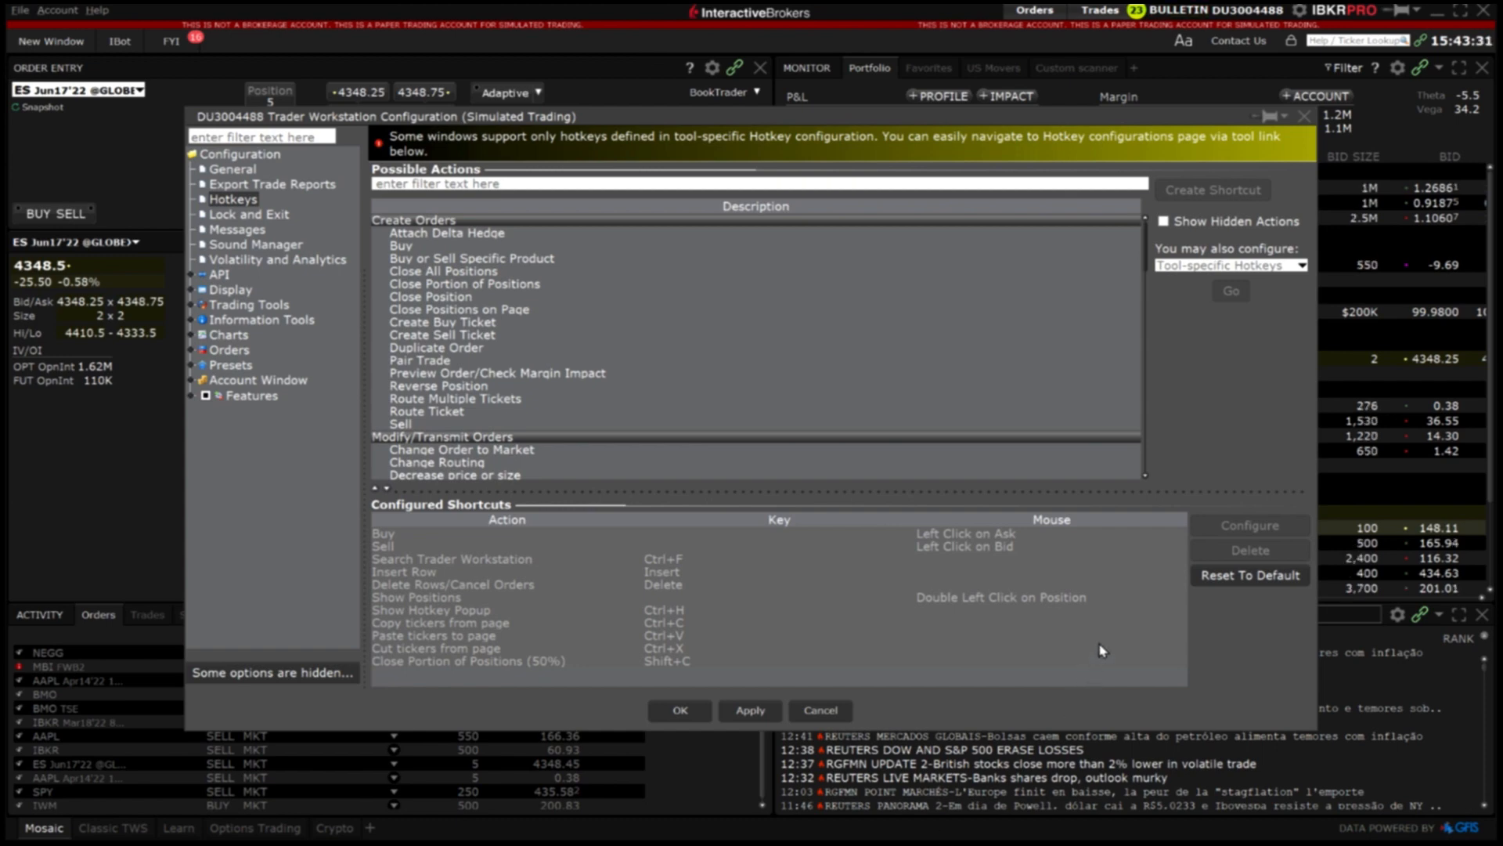
pyautogui.click(1231, 264)
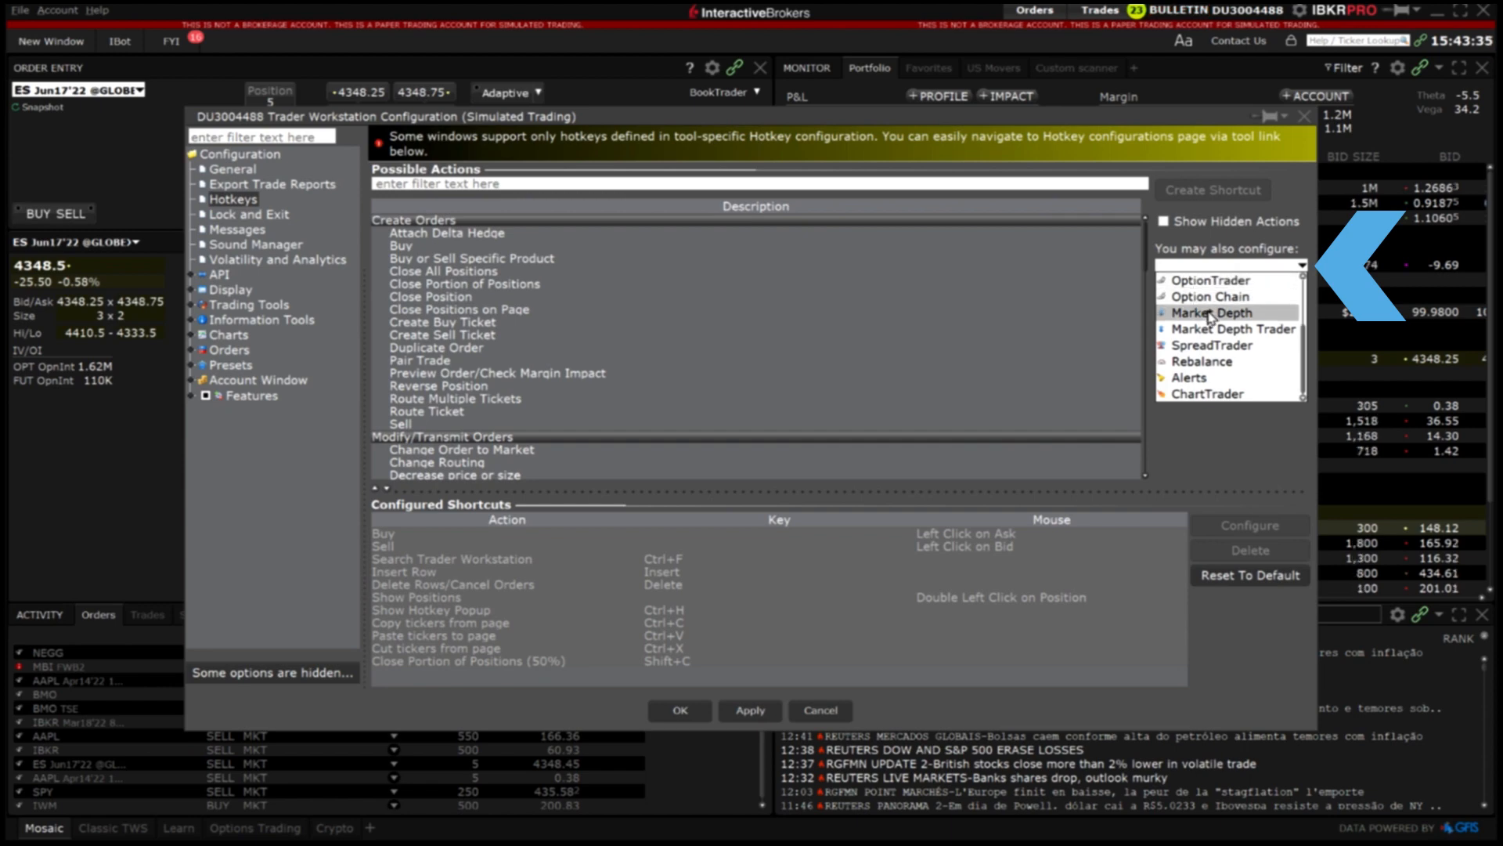
pyautogui.click(1219, 313)
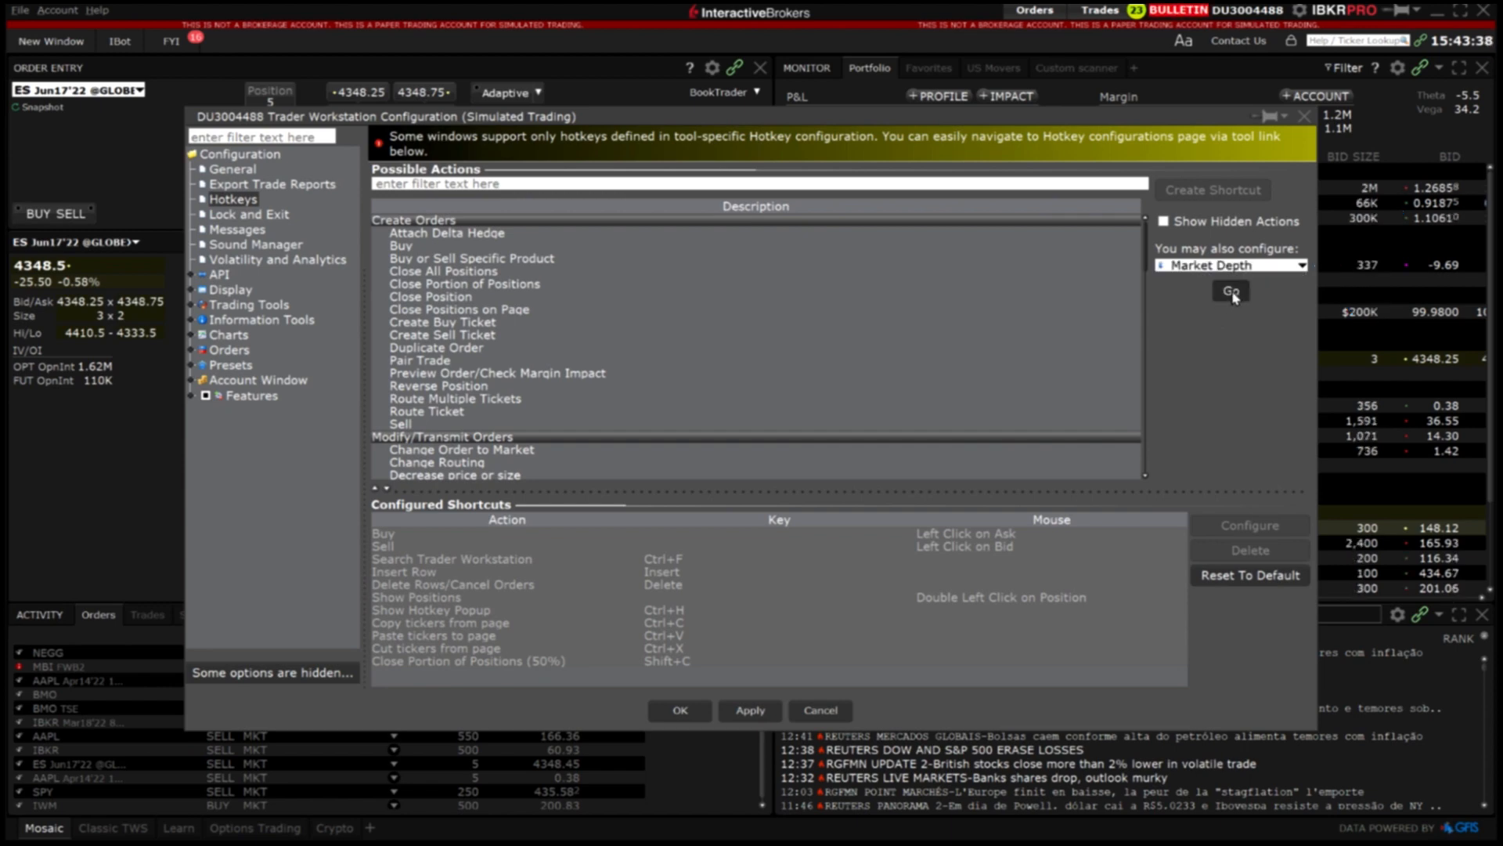
pyautogui.click(1232, 292)
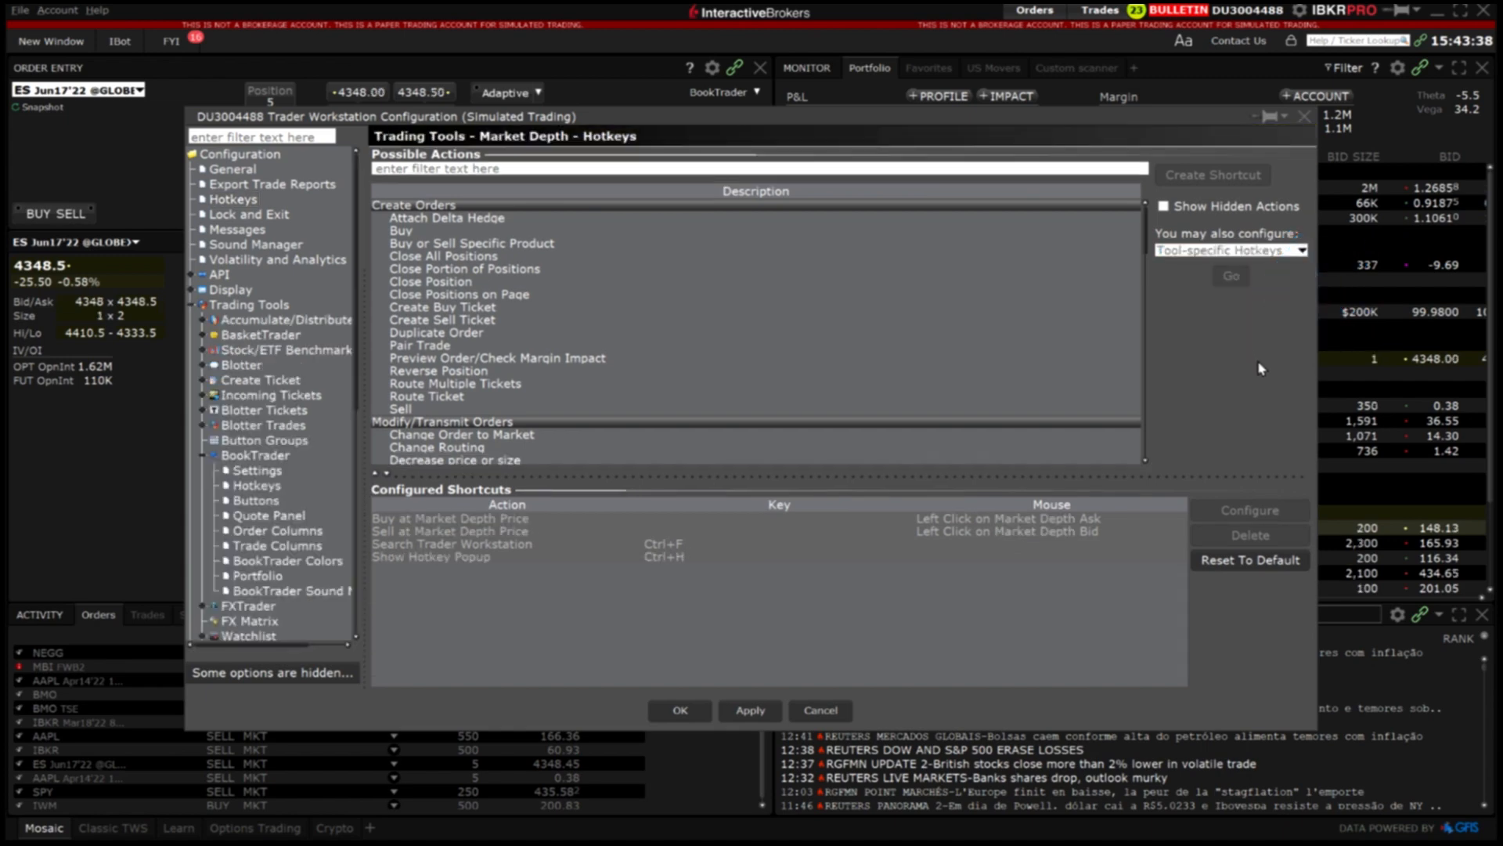
pyautogui.moveTo(1281, 358)
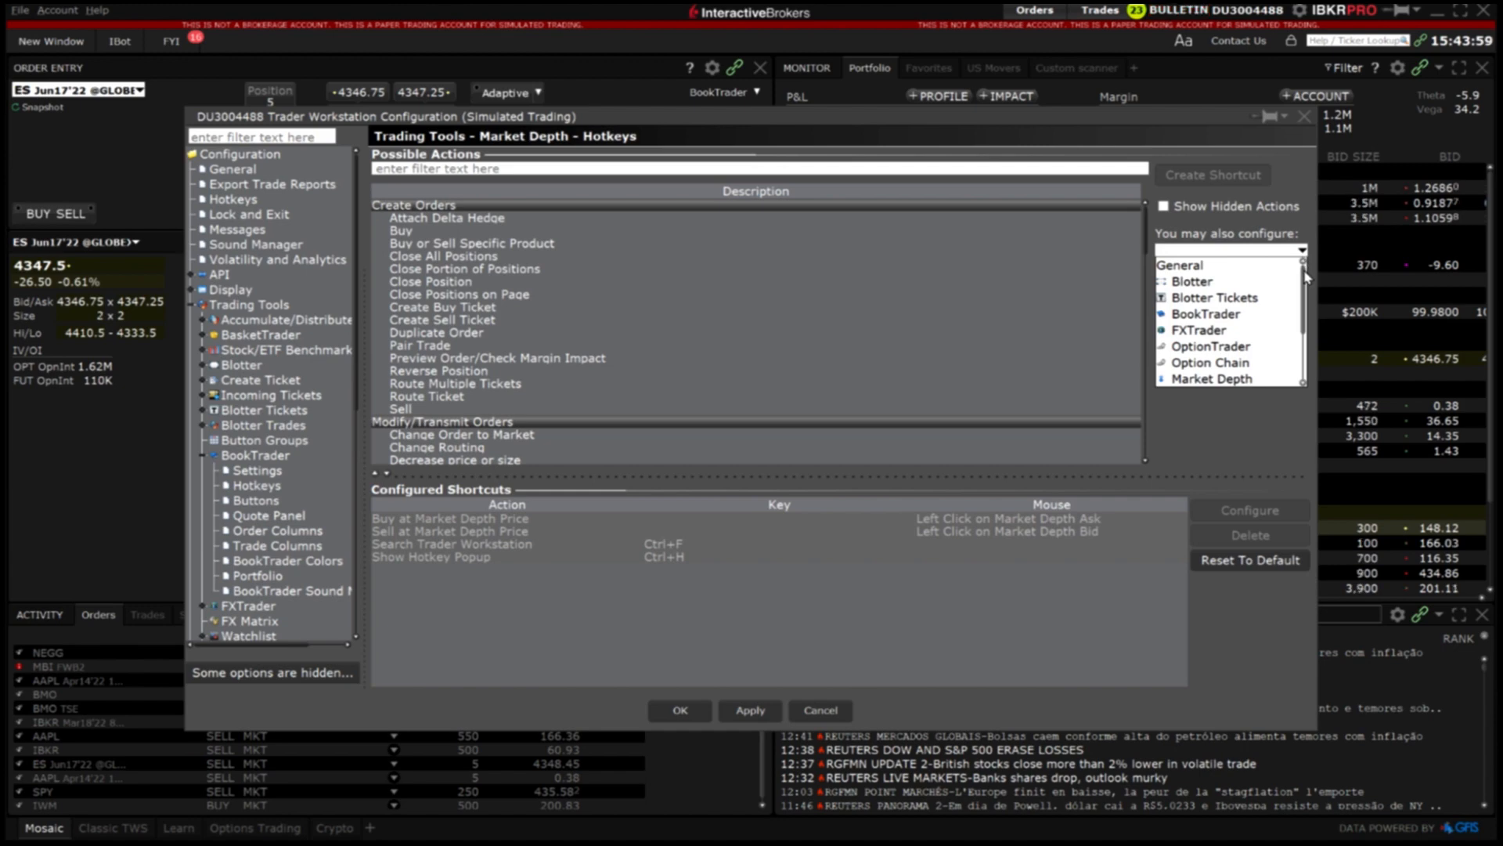
pyautogui.scroll(-3)
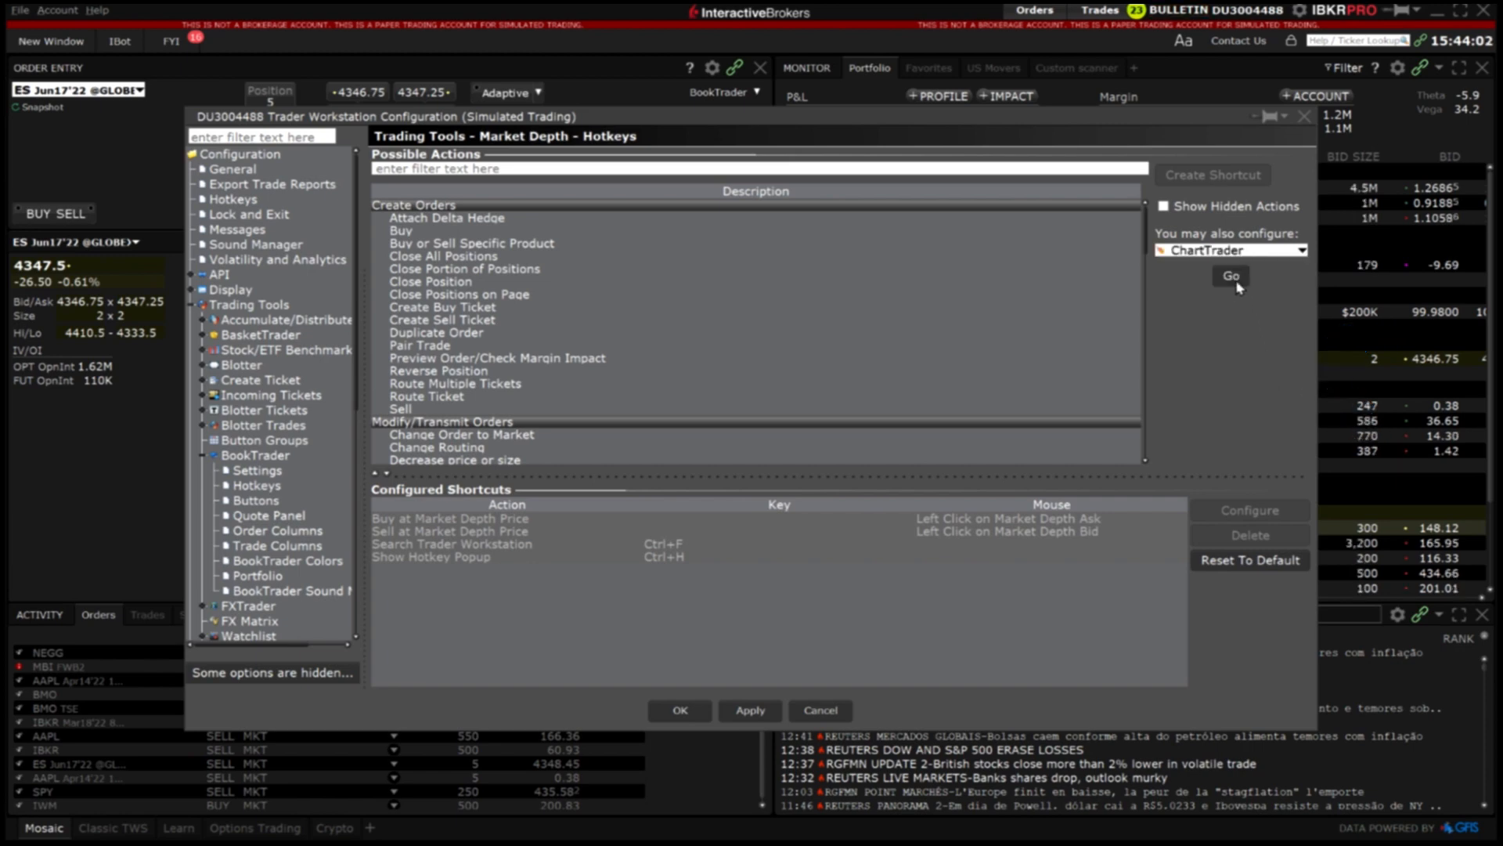
# - Record Ctrl+M as the ChartTrader Change Order to Market shortcut and confirm it
pyautogui.click(1231, 276)
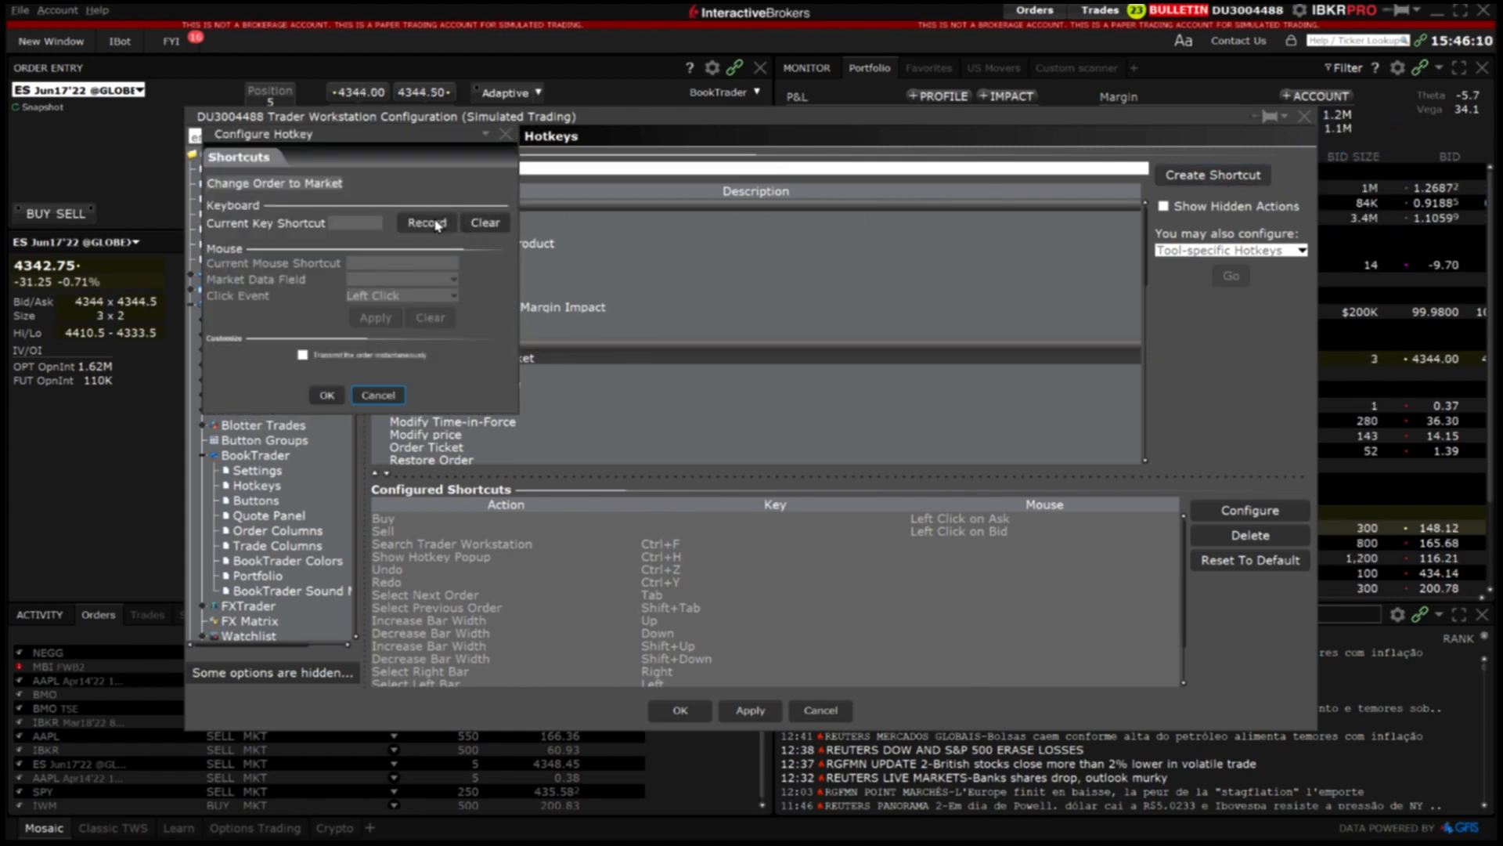
pyautogui.click(425, 222)
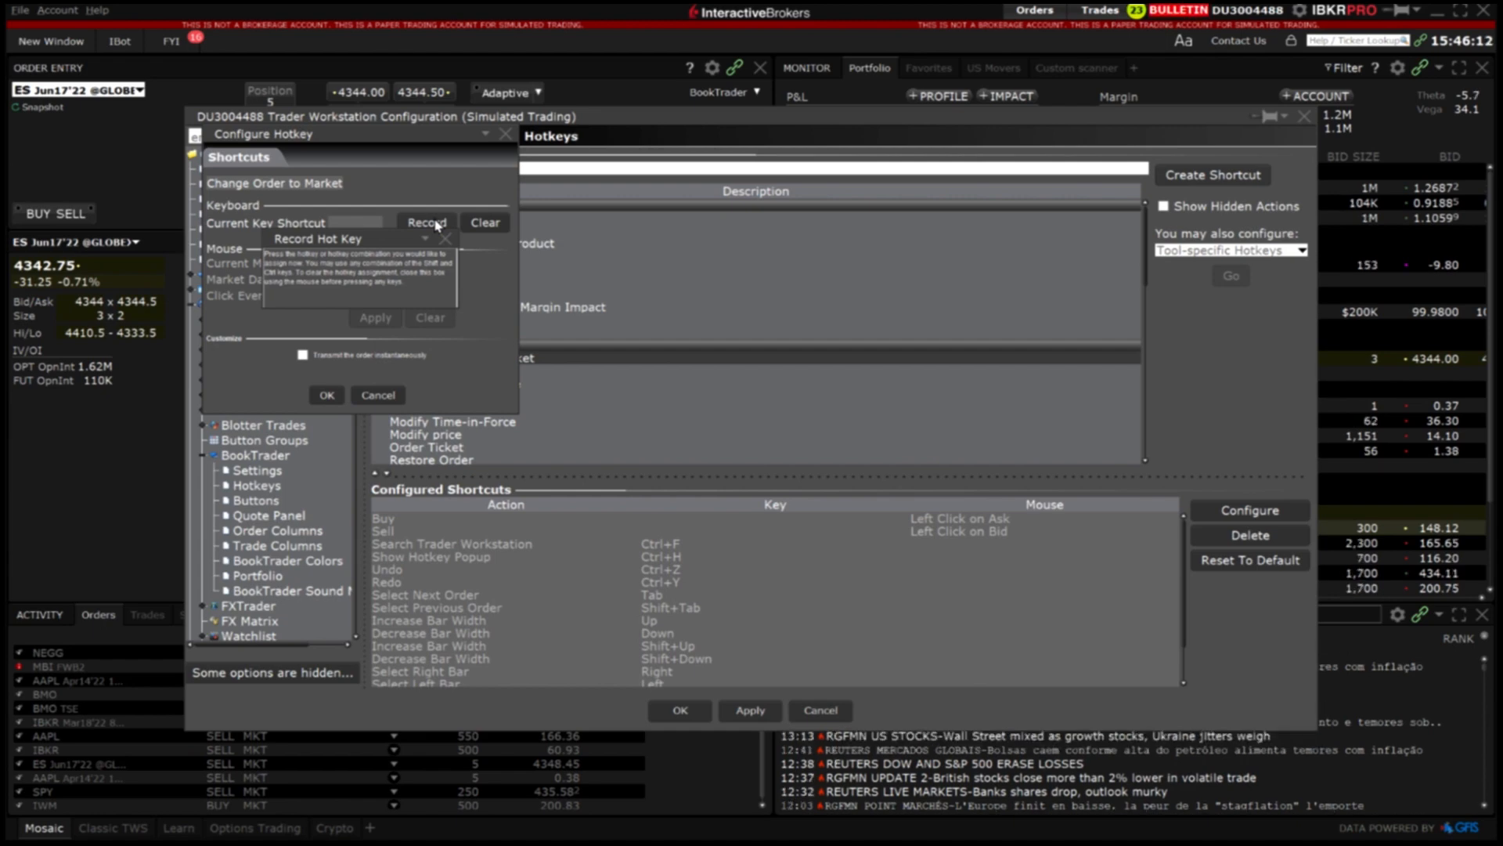
pyautogui.press('ctrl+m')
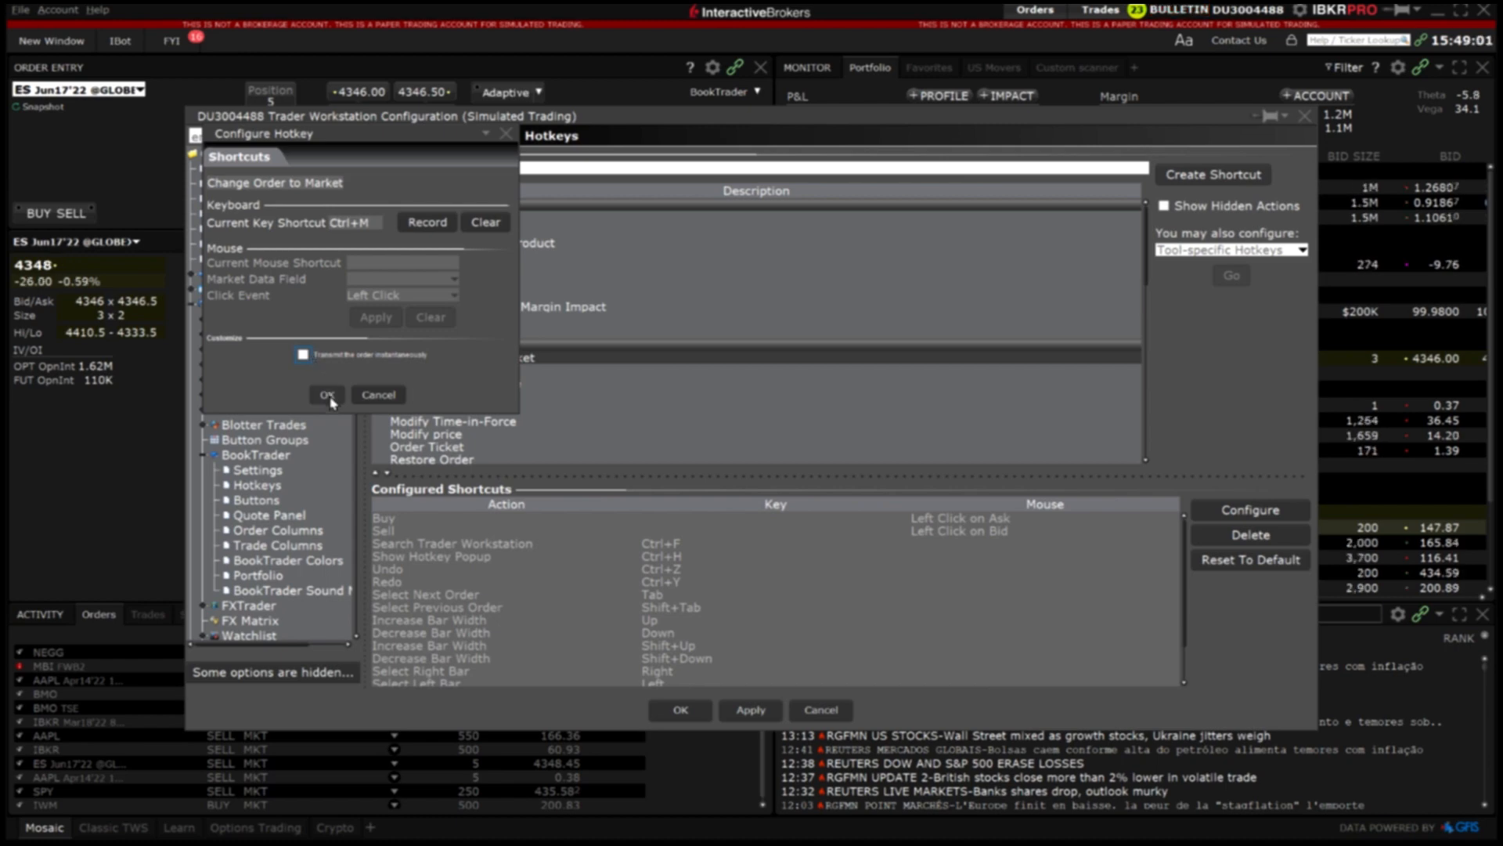
pyautogui.click(327, 394)
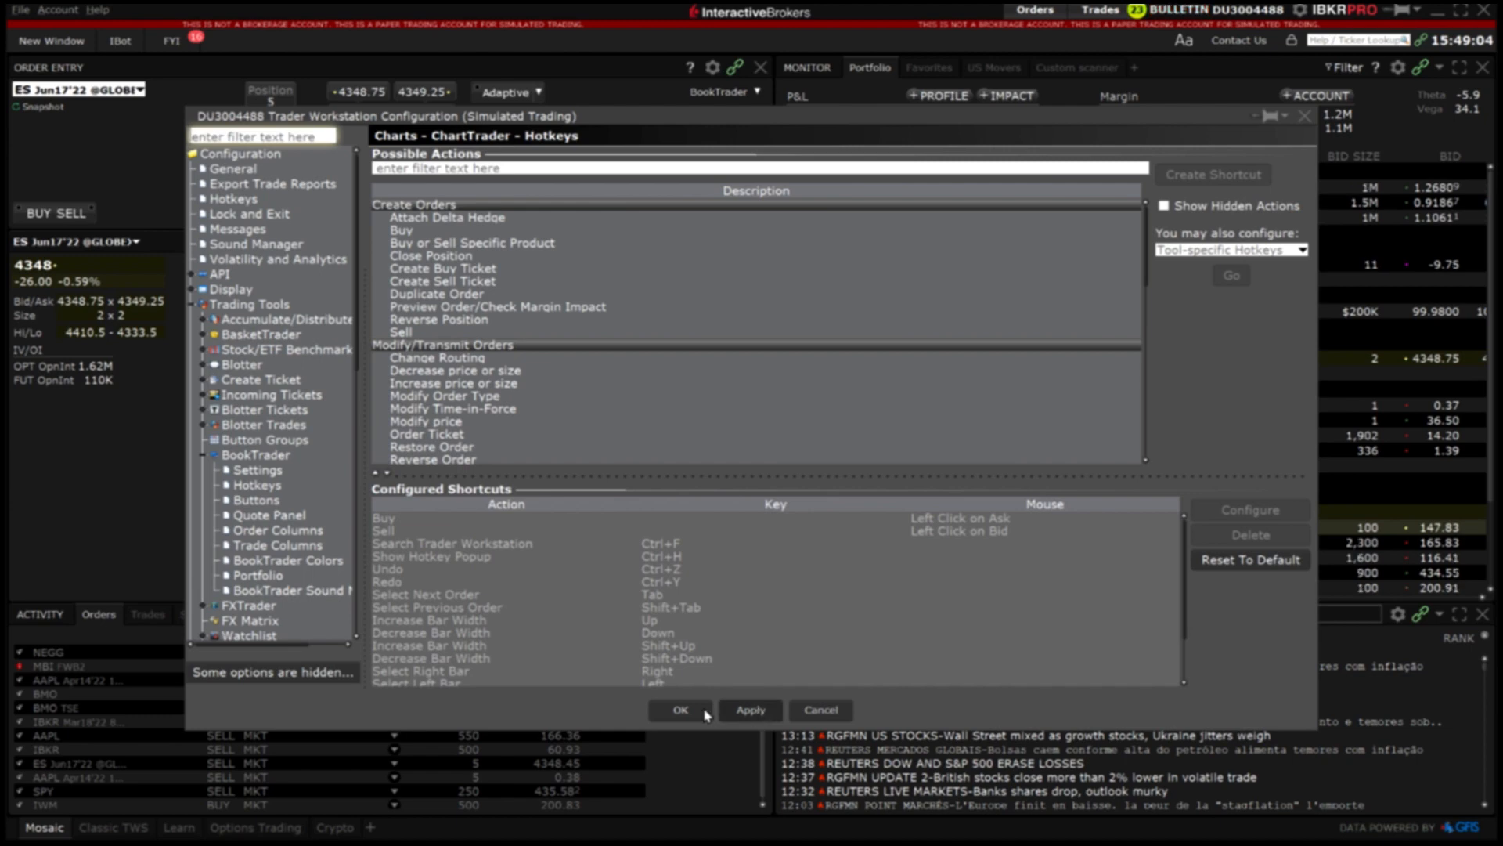
# - Save the configuration and transmit the ES futures buy order as a market order
pyautogui.click(681, 710)
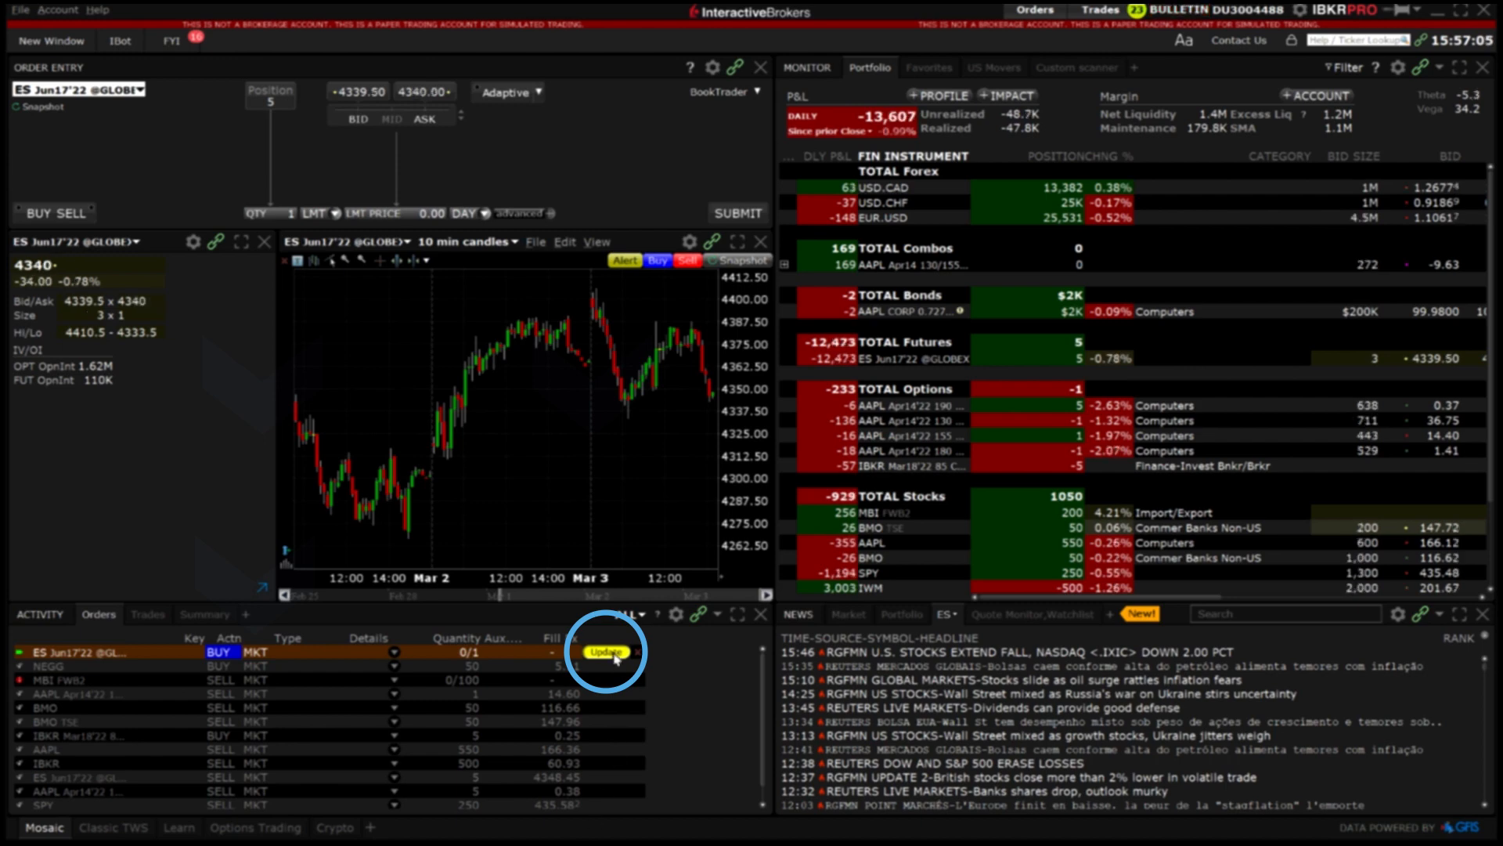
pyautogui.click(604, 652)
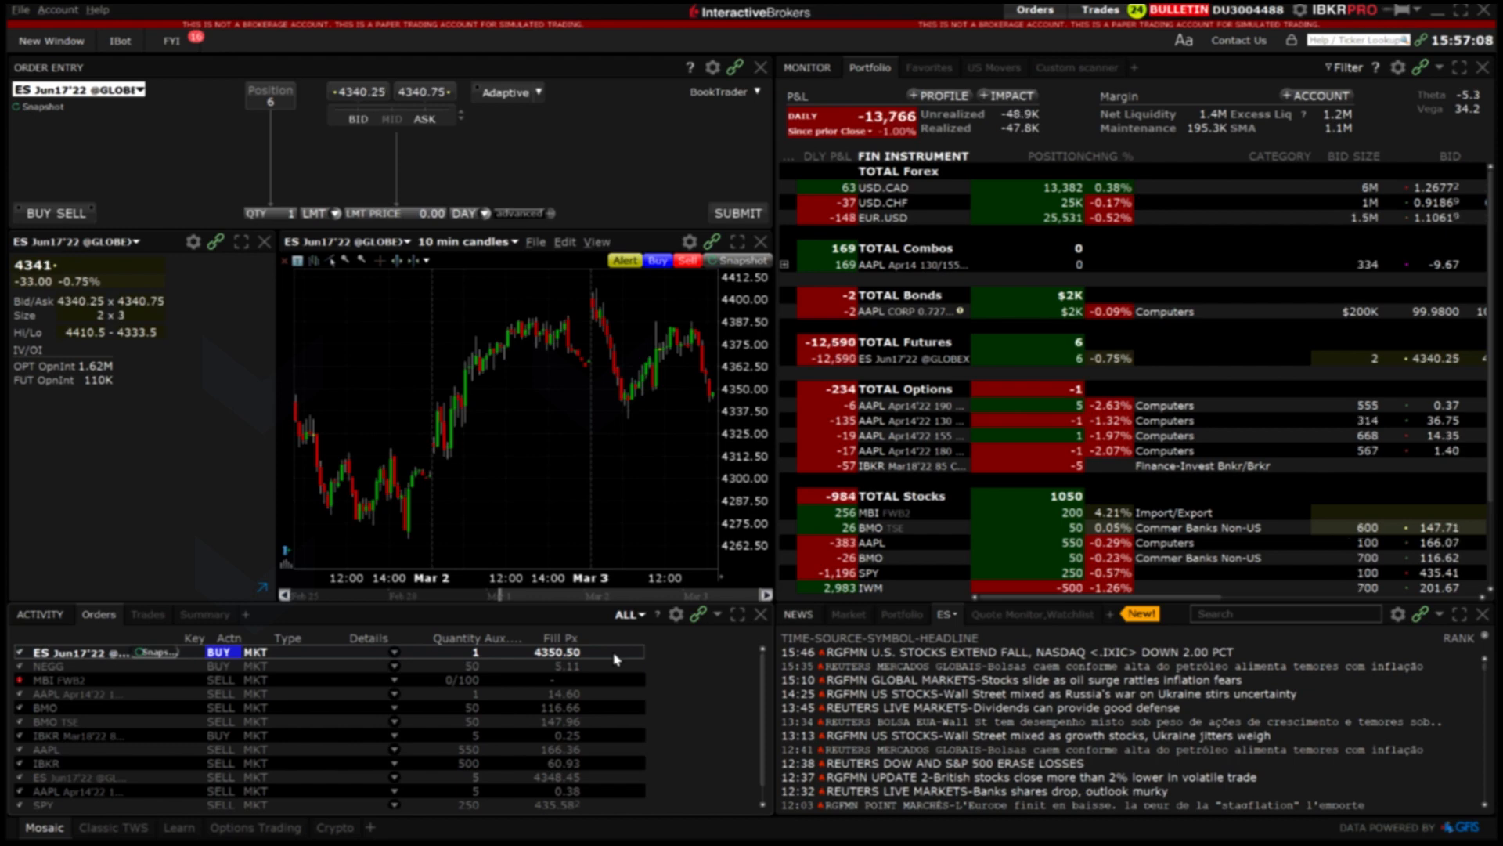